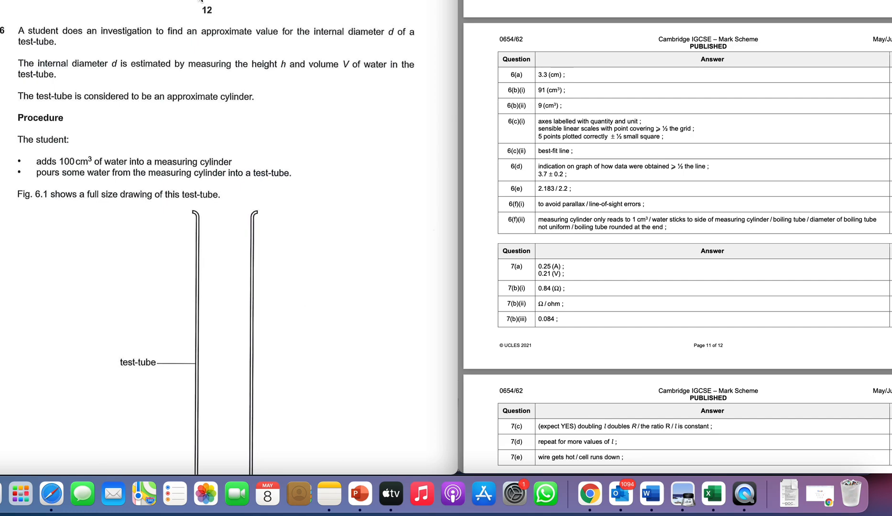
# - Scroll the question paper down to Fig. 6.1 showing the 3.2 cm (32 mm) water height
pyautogui.scroll(-3)
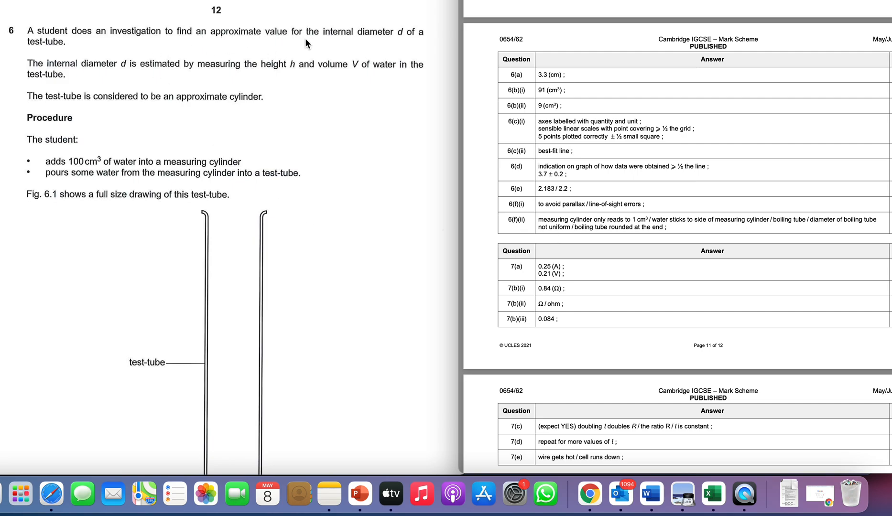
pyautogui.moveTo(126, 175)
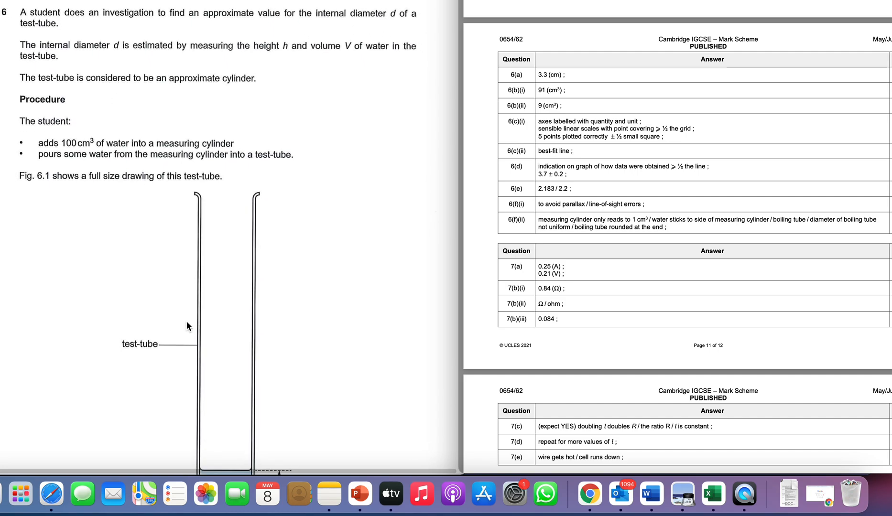
pyautogui.scroll(-3)
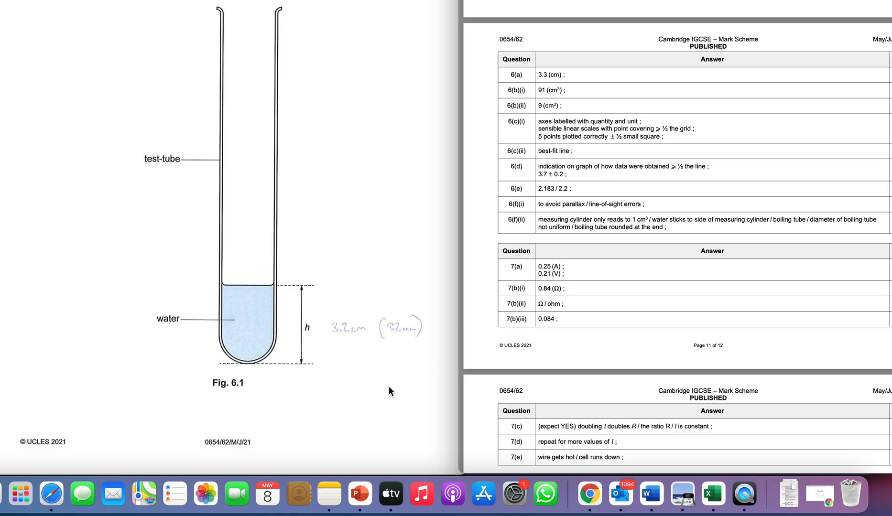
# - Select the 6(a) answer 3.3 cm in the mark scheme and scroll to Table 6.1's row 3.2 cm, 91 cm³, 9 cm³
pyautogui.scroll(-3)
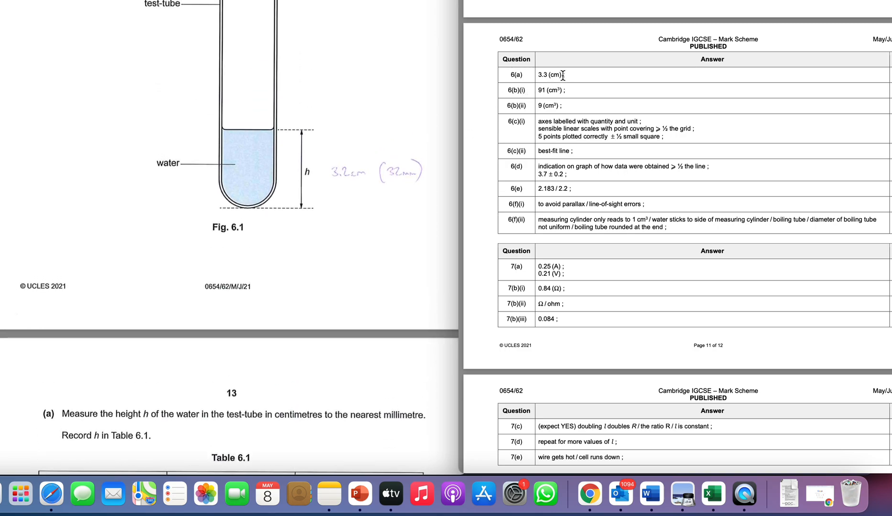
pyautogui.doubleClick(547, 75)
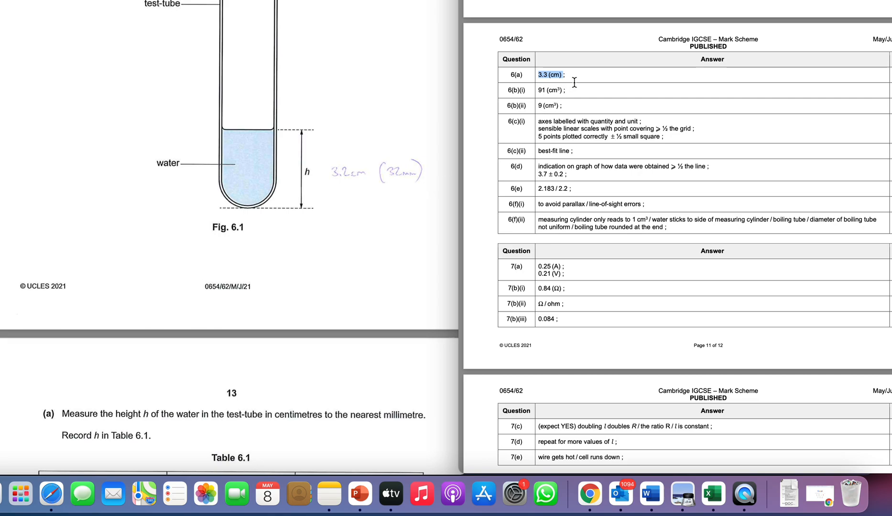
pyautogui.moveTo(487, 122)
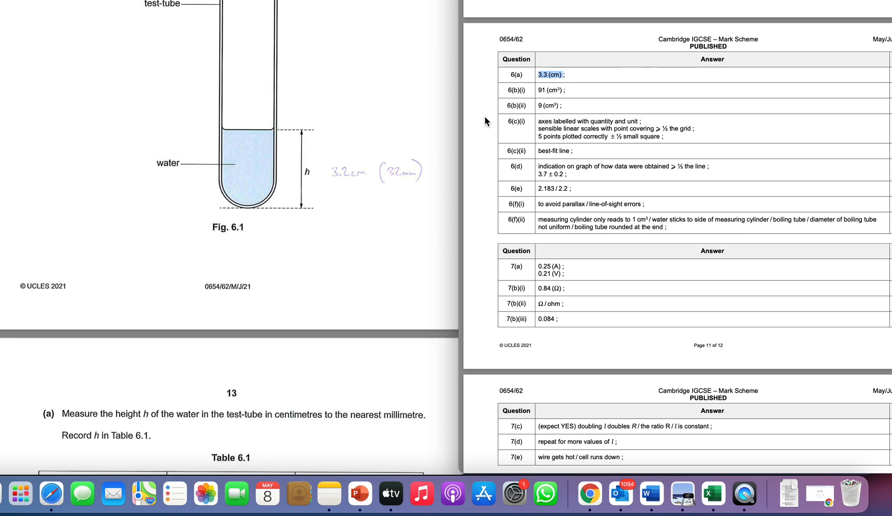
pyautogui.moveTo(386, 181)
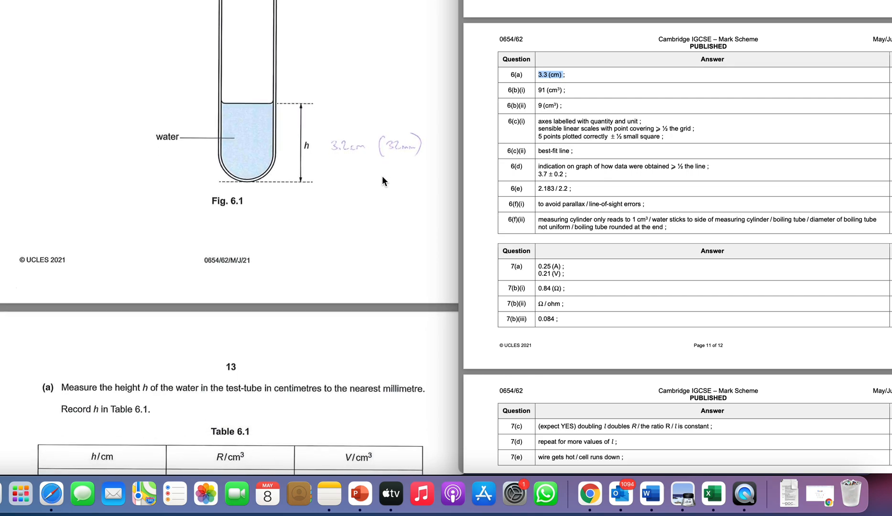
pyautogui.scroll(-3)
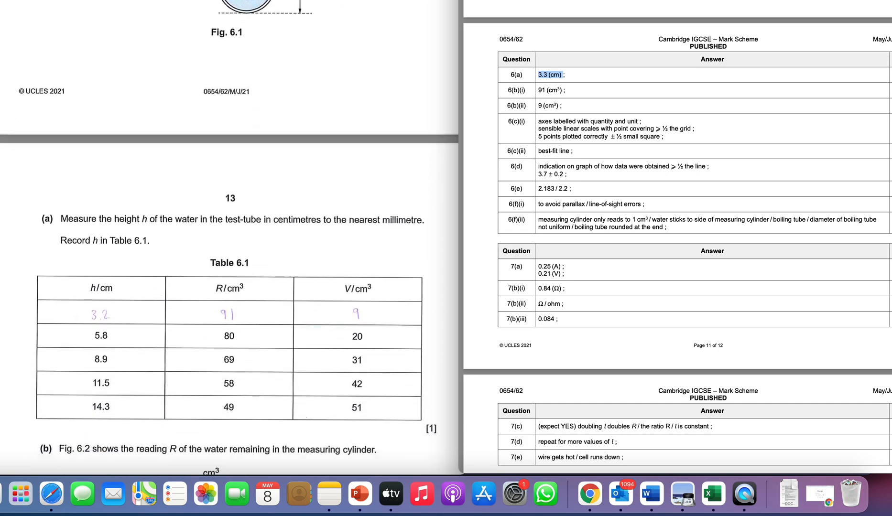
pyautogui.scroll(-3)
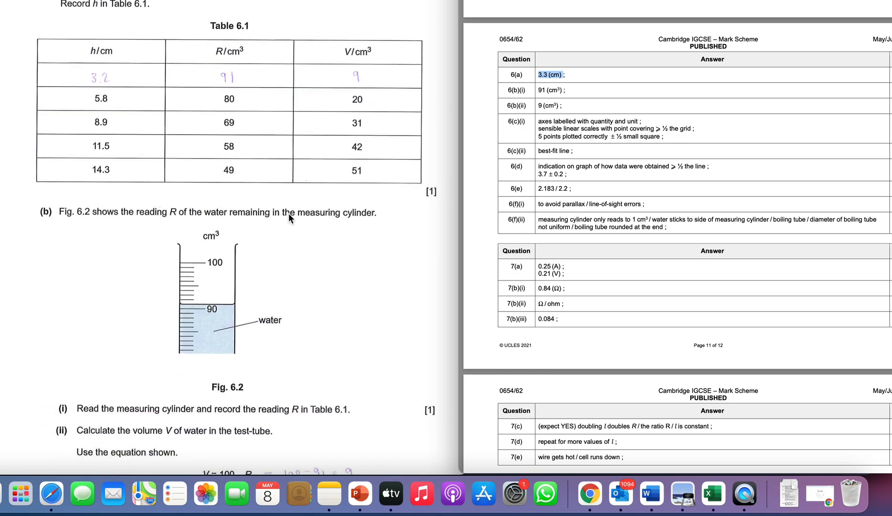
pyautogui.moveTo(341, 230)
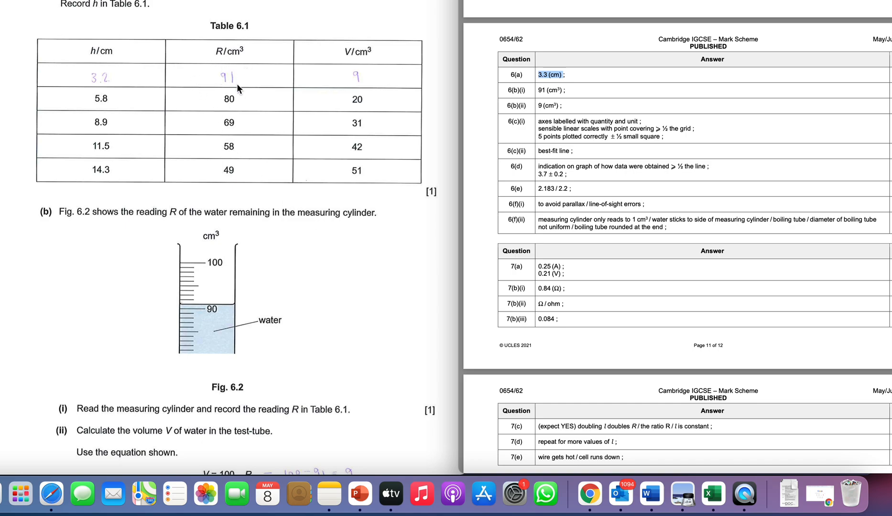
pyautogui.scroll(-3)
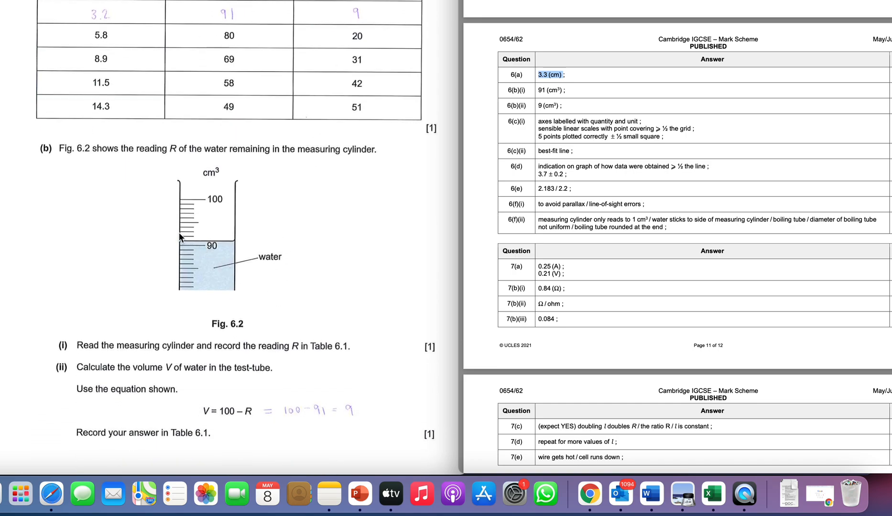
pyautogui.moveTo(196, 251)
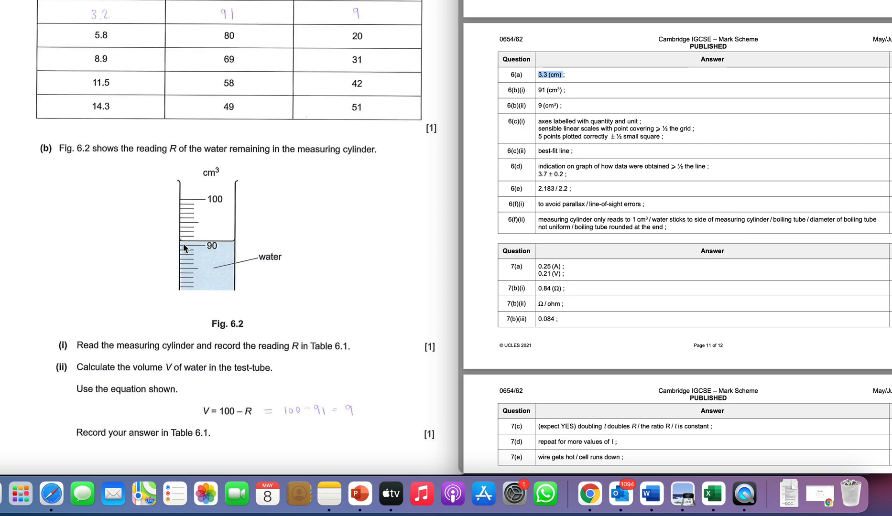
pyautogui.moveTo(187, 246)
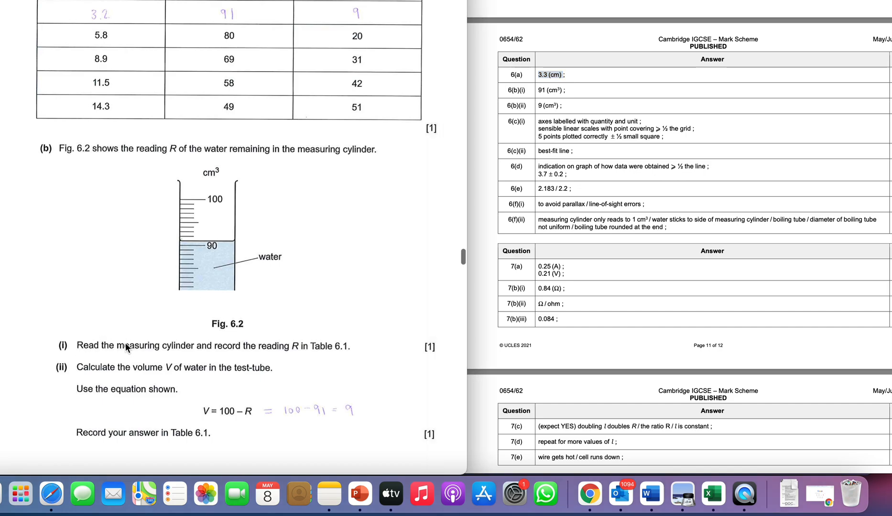
pyautogui.moveTo(358, 347)
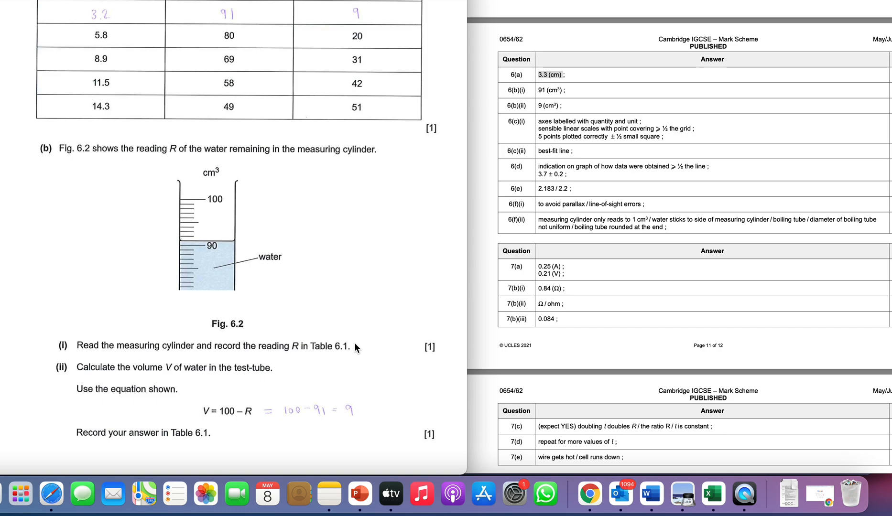
pyautogui.moveTo(86, 352)
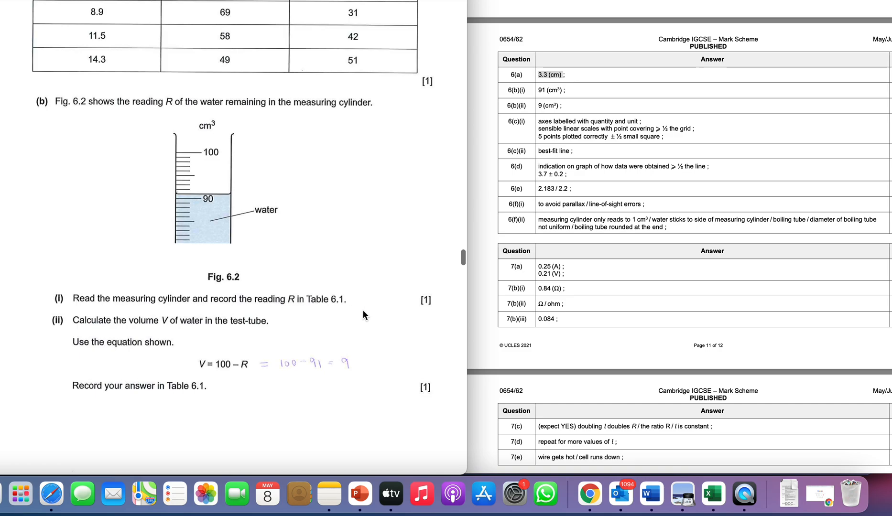
pyautogui.moveTo(383, 278)
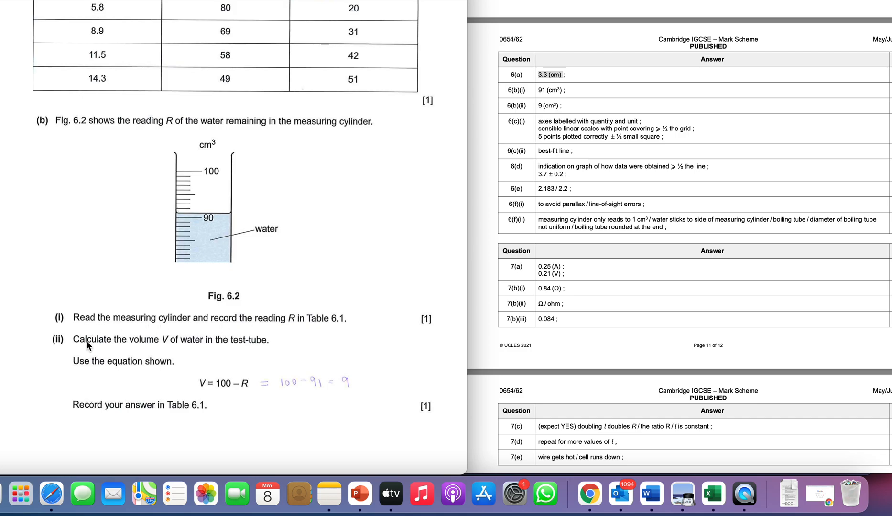
pyautogui.moveTo(251, 387)
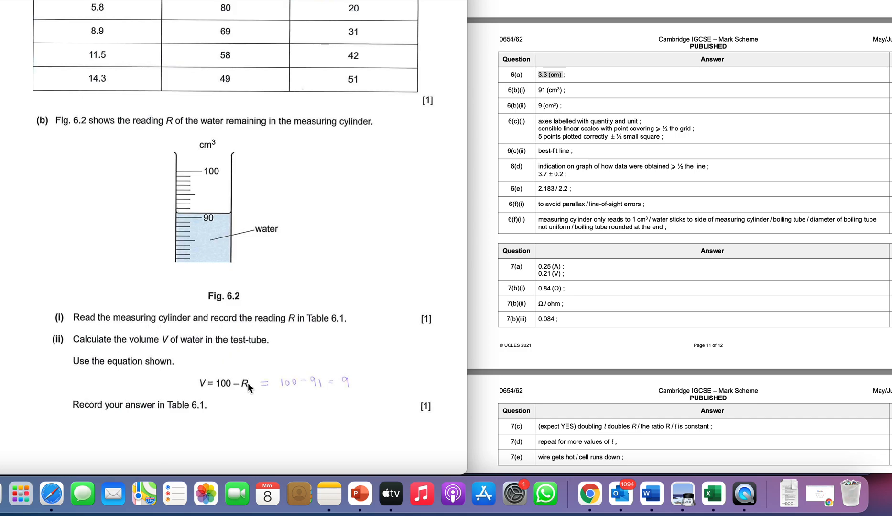
pyautogui.moveTo(294, 391)
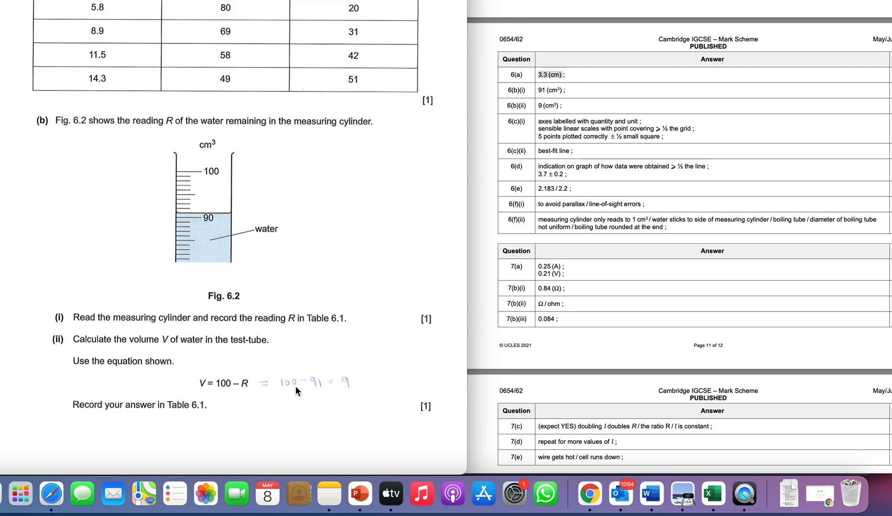
pyautogui.moveTo(280, 389)
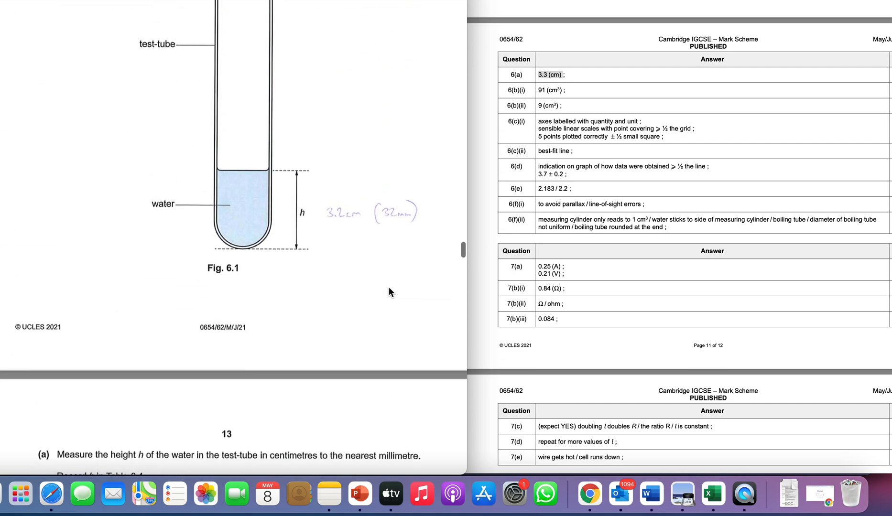
# - Scroll the paper down to page 14's hand-plotted V against h graph with labelled axes
pyautogui.scroll(-3)
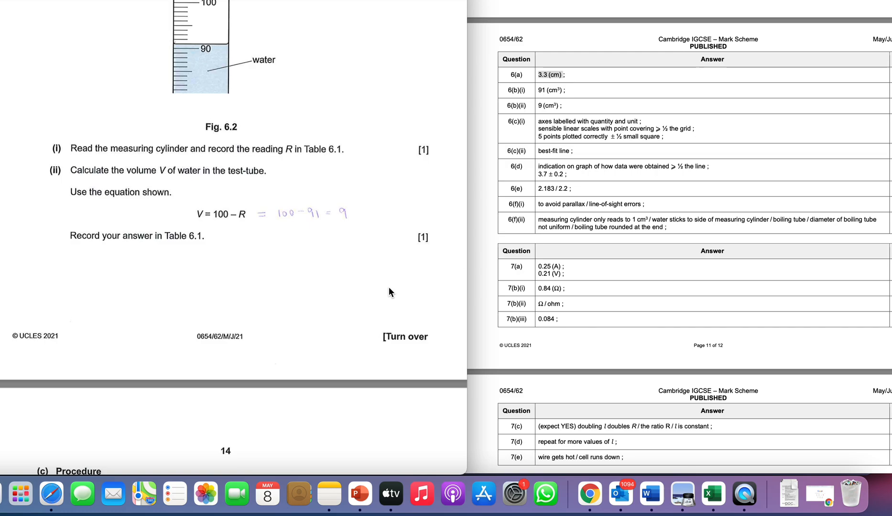
pyautogui.scroll(-3)
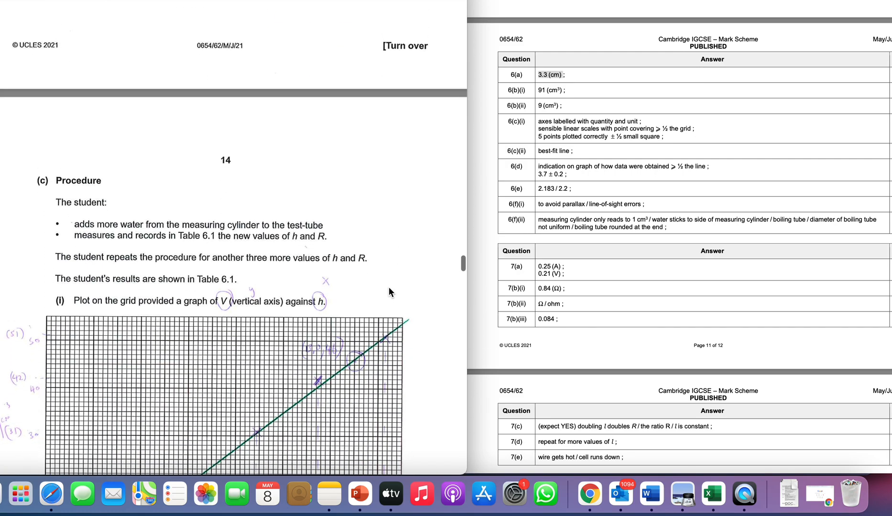
pyautogui.scroll(-3)
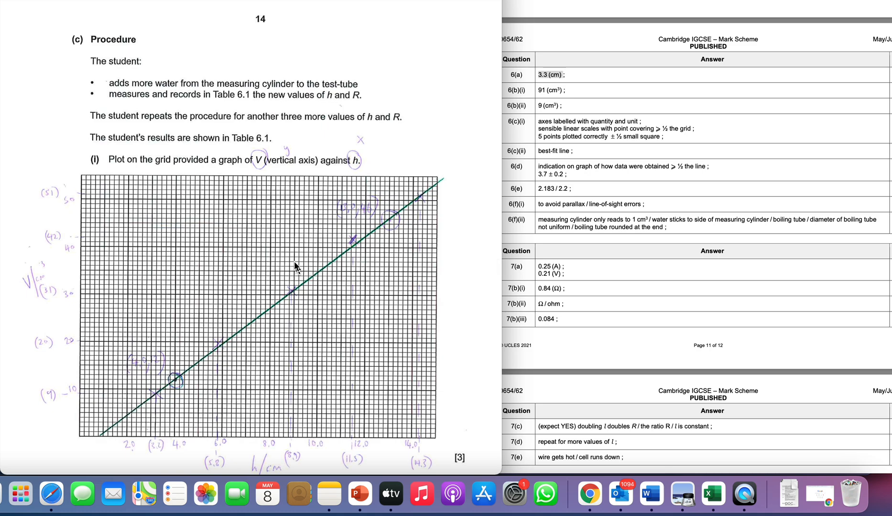
pyautogui.moveTo(227, 173)
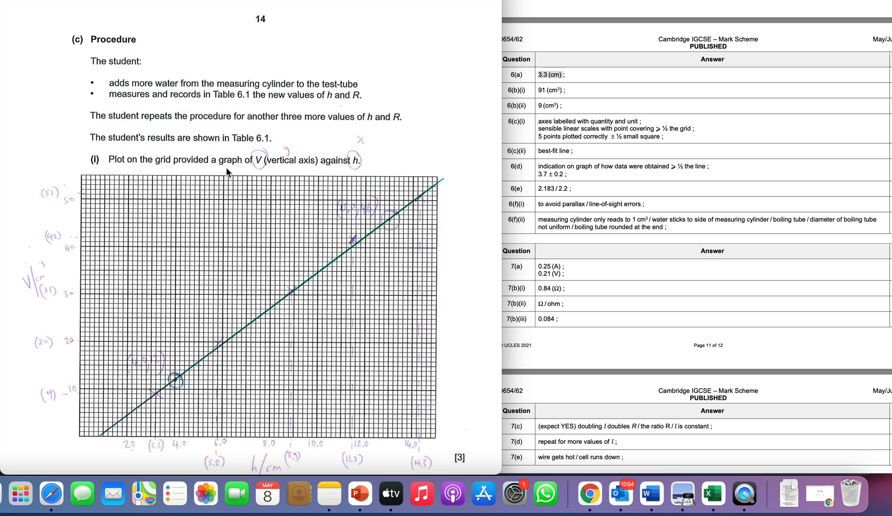
pyautogui.moveTo(268, 168)
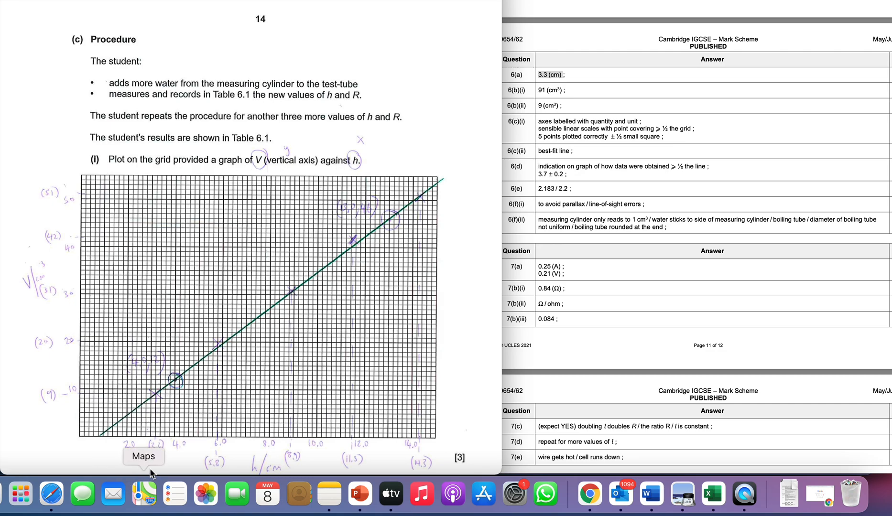
pyautogui.scroll(-3)
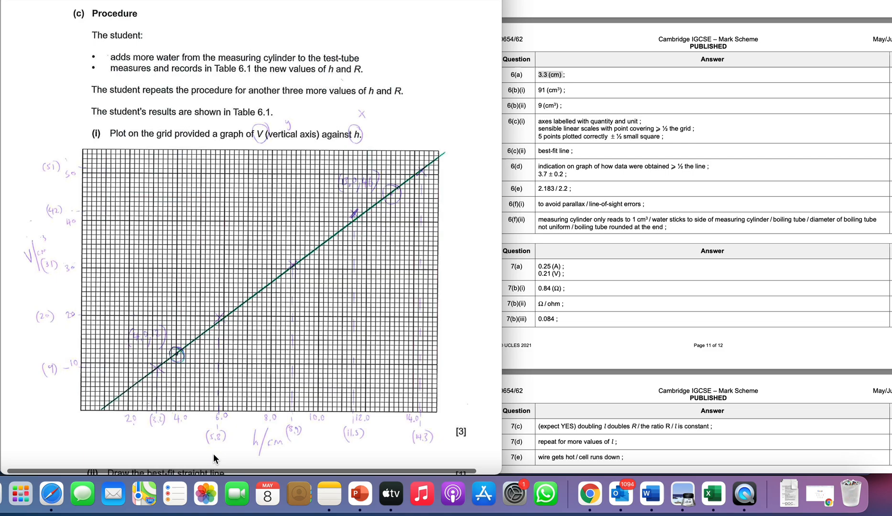
pyautogui.moveTo(615, 306)
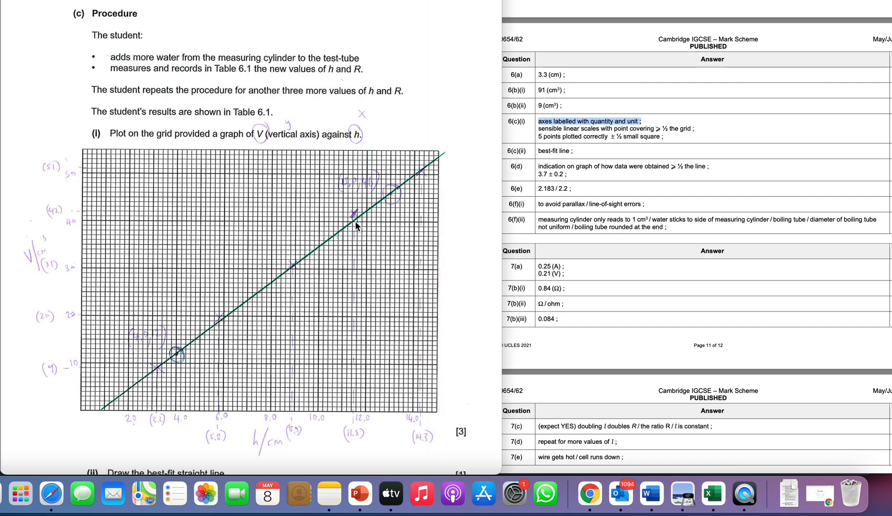
# - Scroll from Fig. 6.2 down to the plotted V–h graph with part (ii)'s best-fit line prompt in view
pyautogui.scroll(-3)
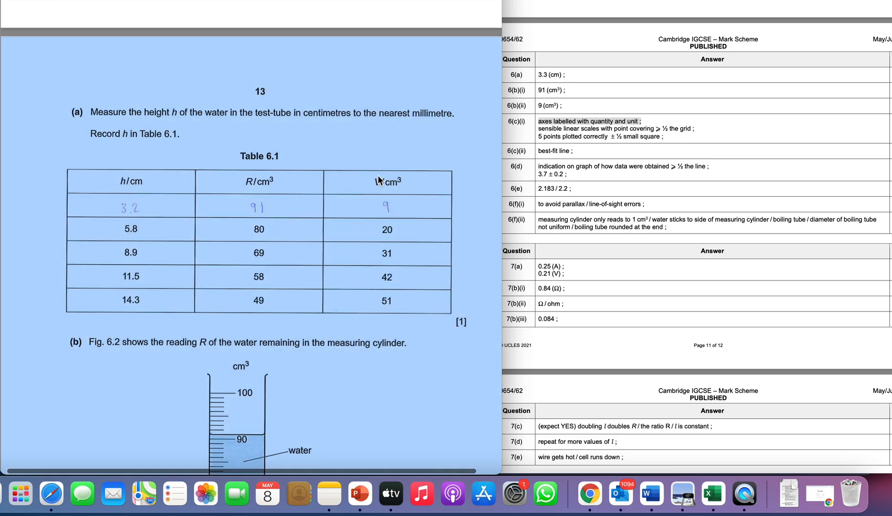
pyautogui.moveTo(202, 182)
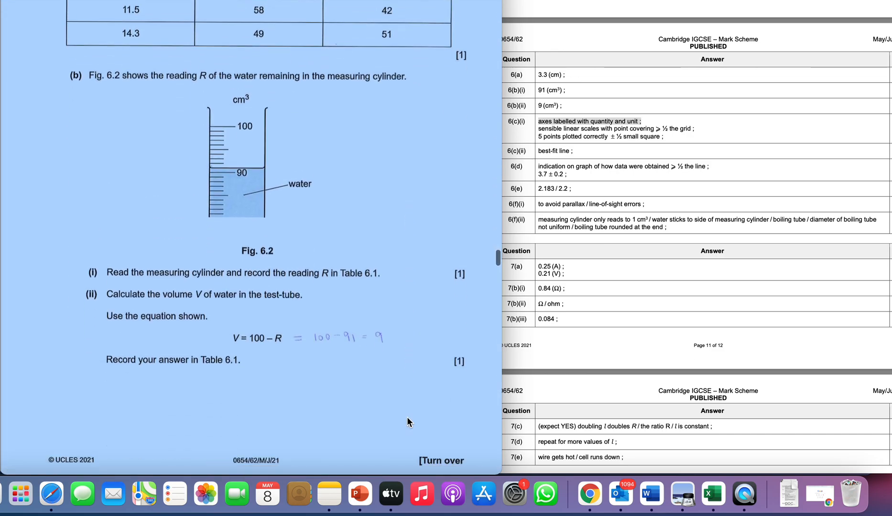
pyautogui.scroll(-3)
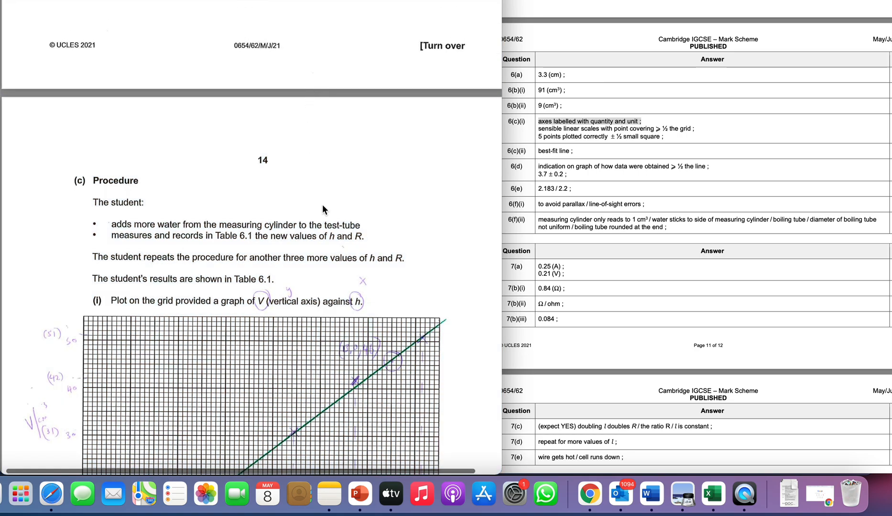
pyautogui.scroll(-3)
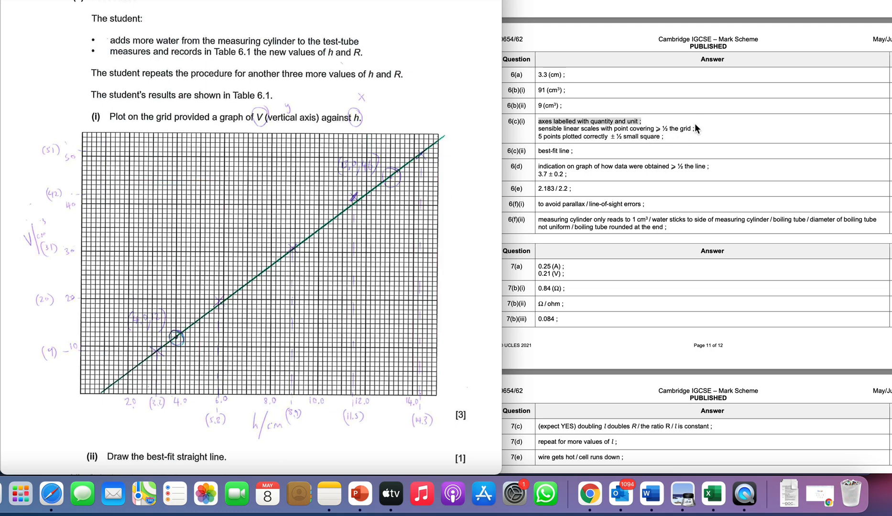
pyautogui.moveTo(179, 305)
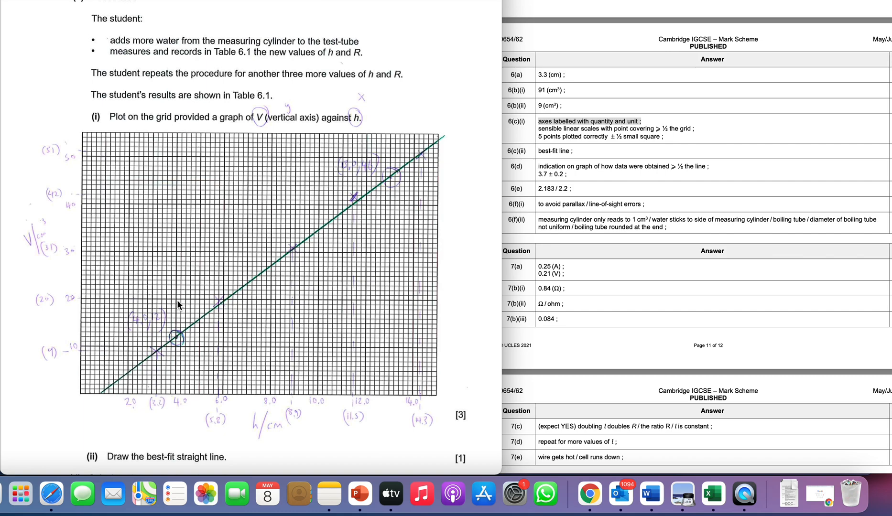
pyautogui.moveTo(71, 362)
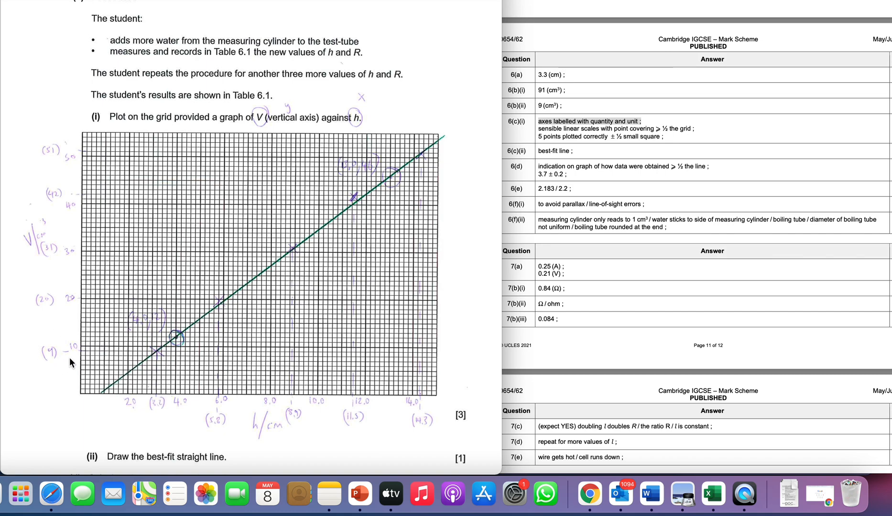
pyautogui.moveTo(117, 368)
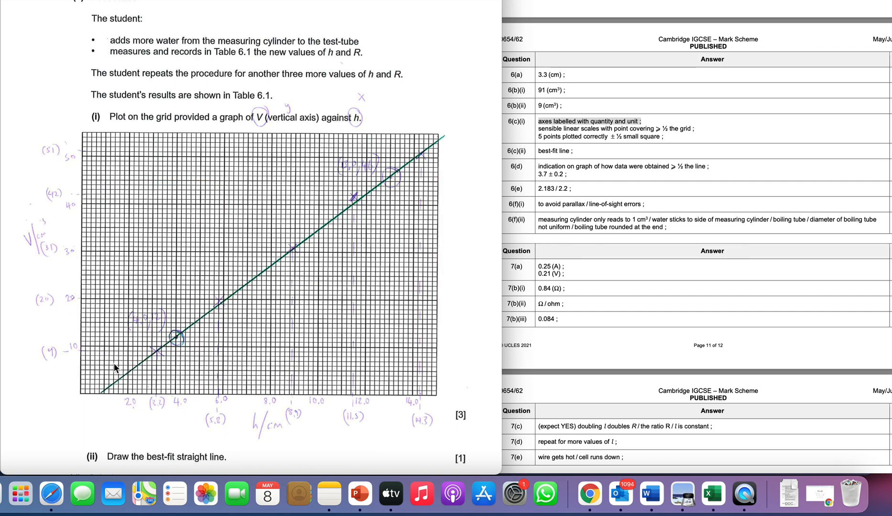
pyautogui.moveTo(403, 394)
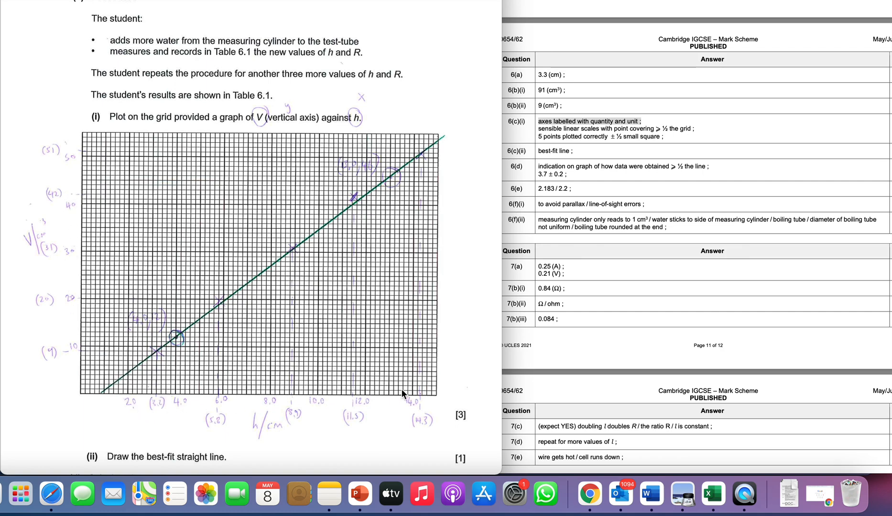
pyautogui.moveTo(73, 409)
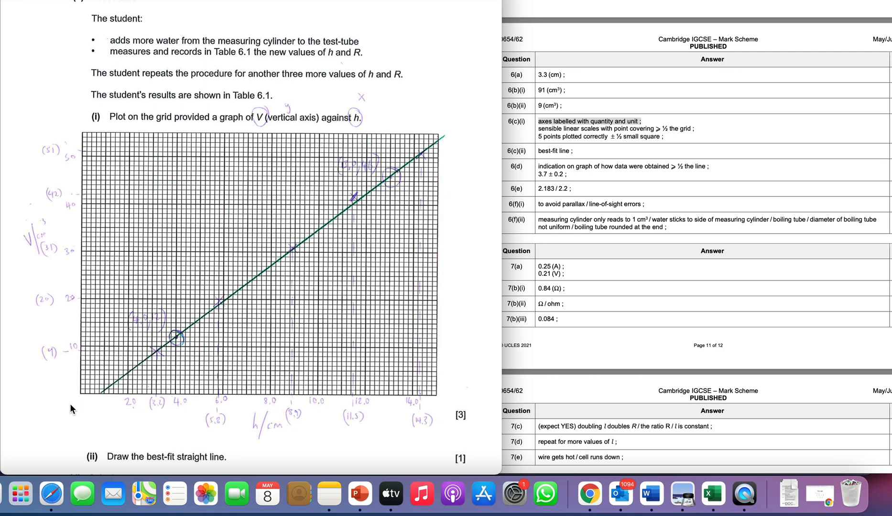
pyautogui.moveTo(81, 350)
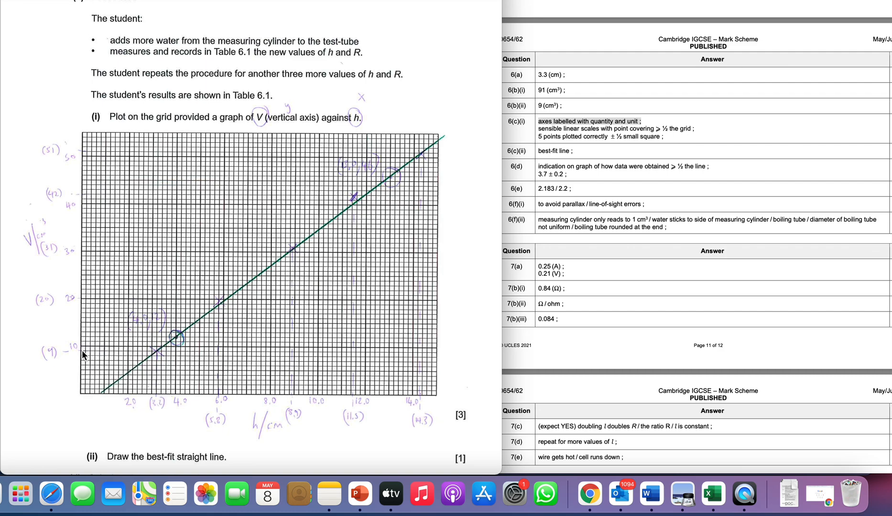
pyautogui.moveTo(79, 386)
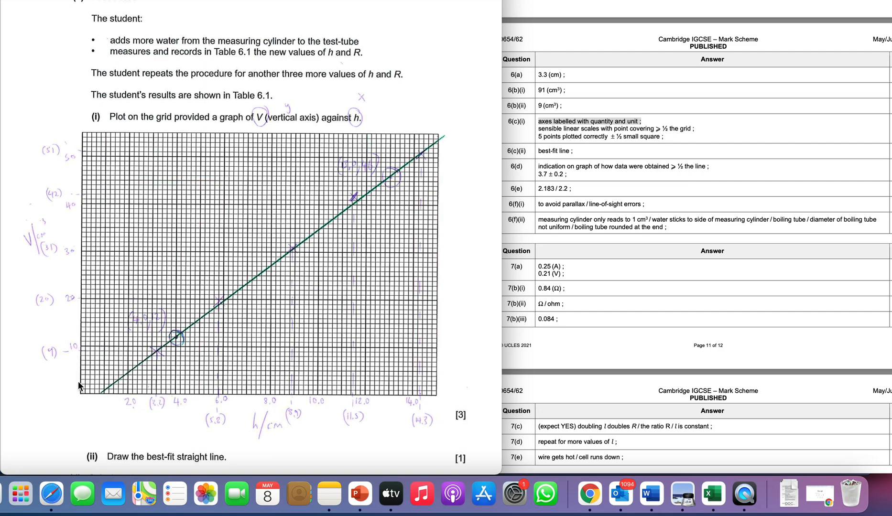
pyautogui.moveTo(77, 364)
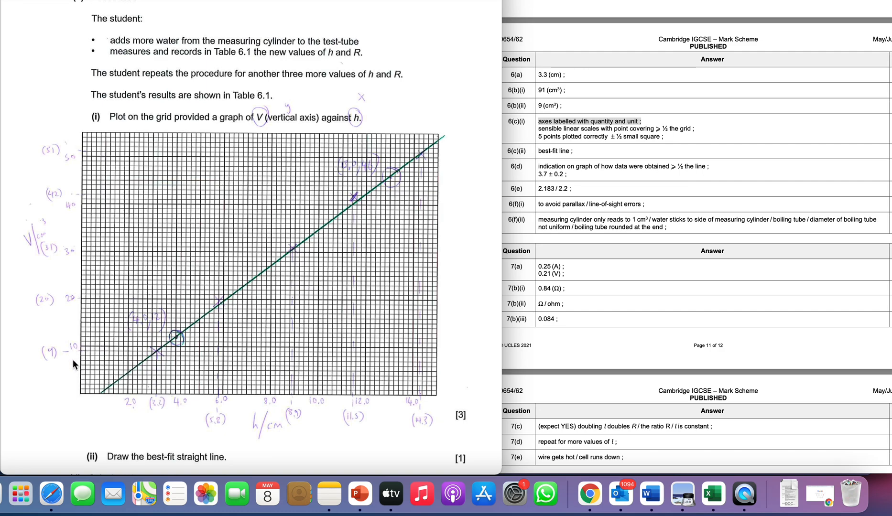
pyautogui.moveTo(84, 405)
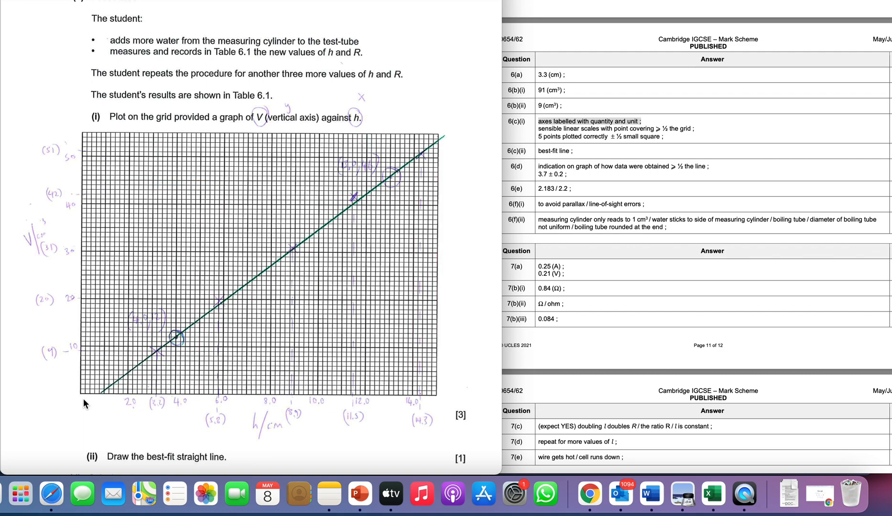
pyautogui.moveTo(199, 386)
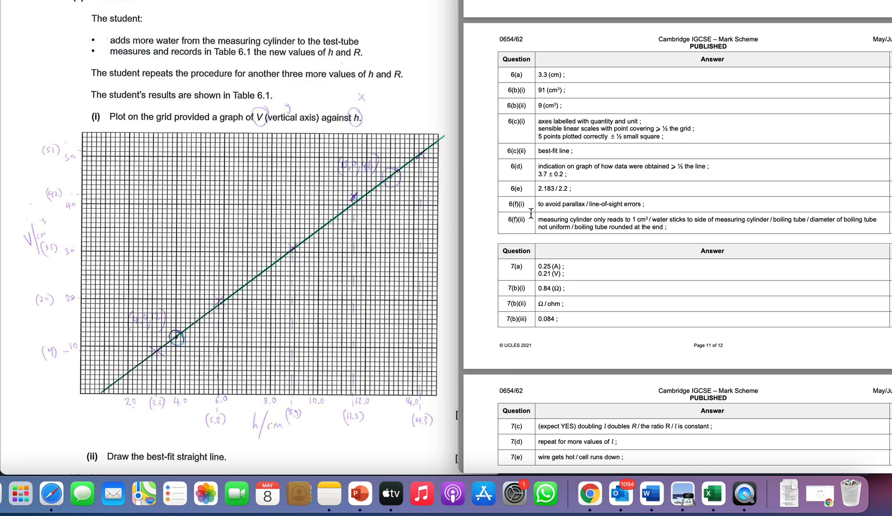
# - Select 'best-fit line' in the mark scheme and scroll to part (d)'s gradient working giving ≈ 3.78
pyautogui.doubleClick(553, 151)
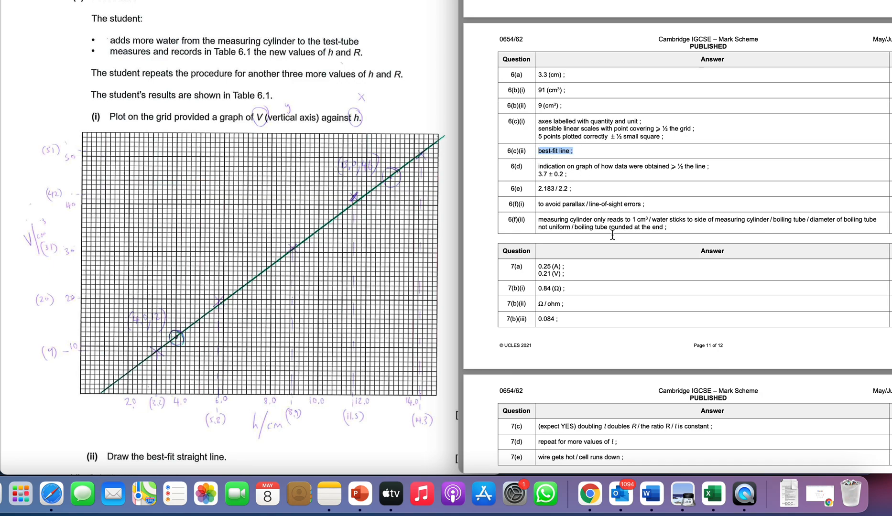
pyautogui.moveTo(424, 355)
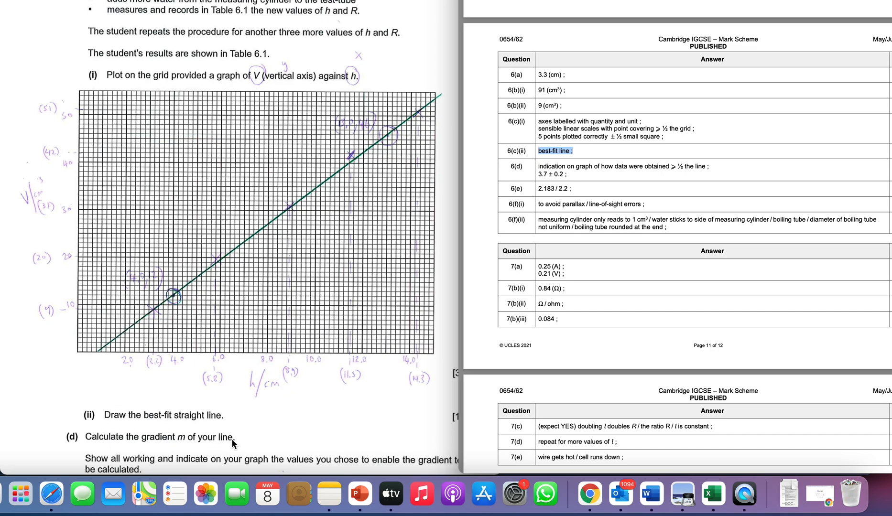
pyautogui.moveTo(287, 395)
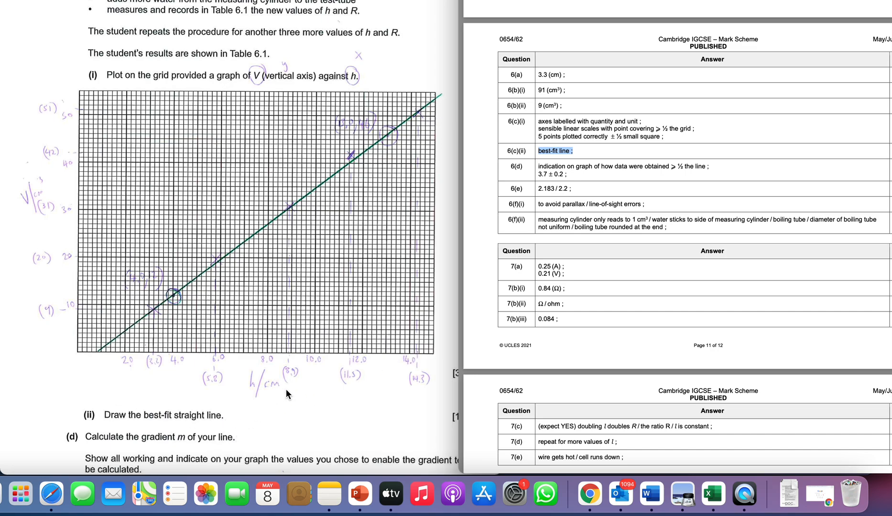
pyautogui.scroll(-3)
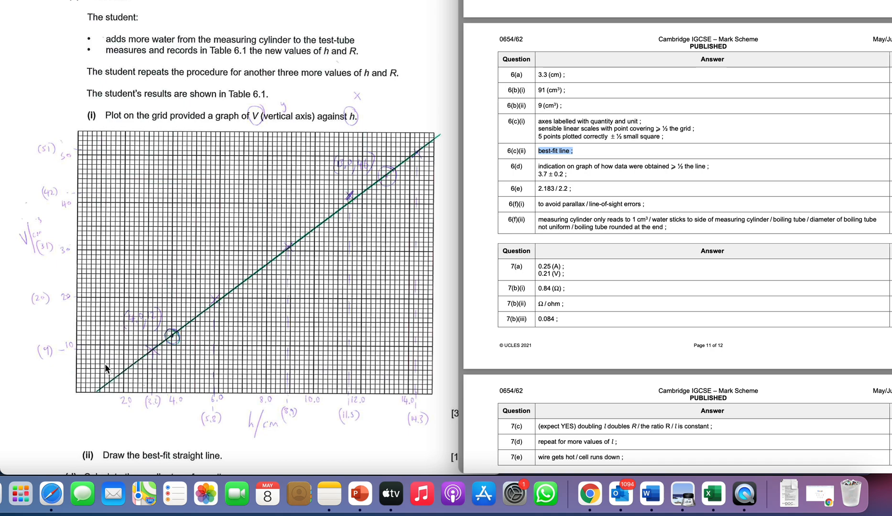
pyautogui.moveTo(137, 350)
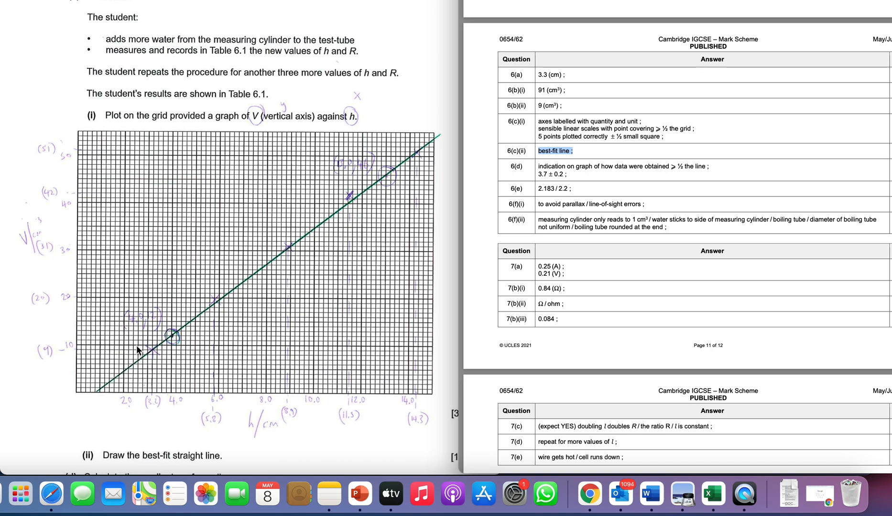
pyautogui.moveTo(342, 210)
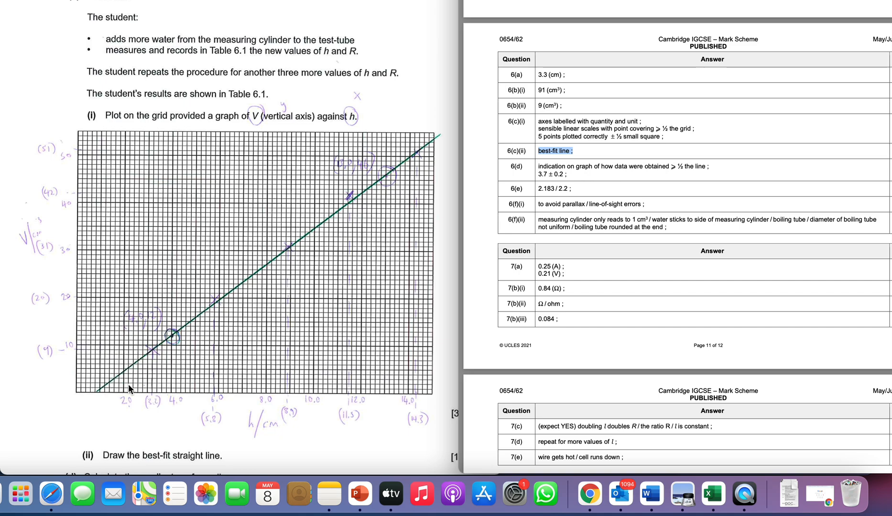
pyautogui.moveTo(230, 318)
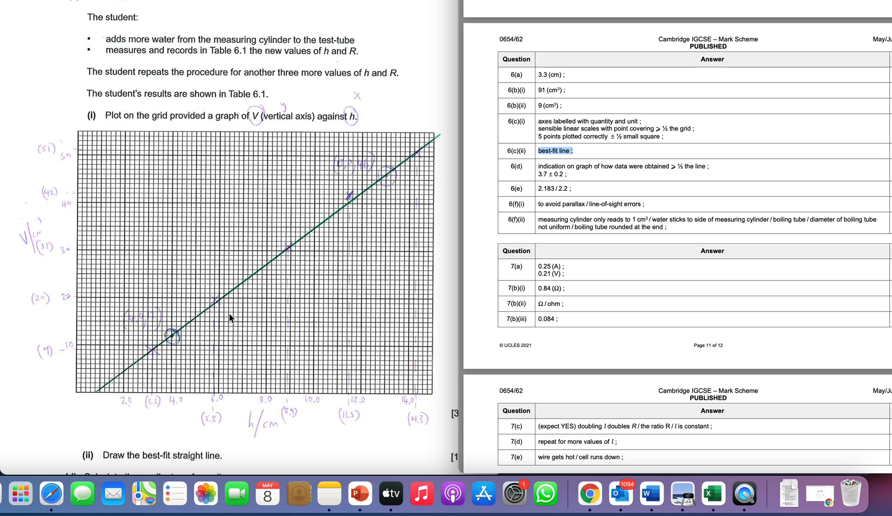
pyautogui.moveTo(394, 179)
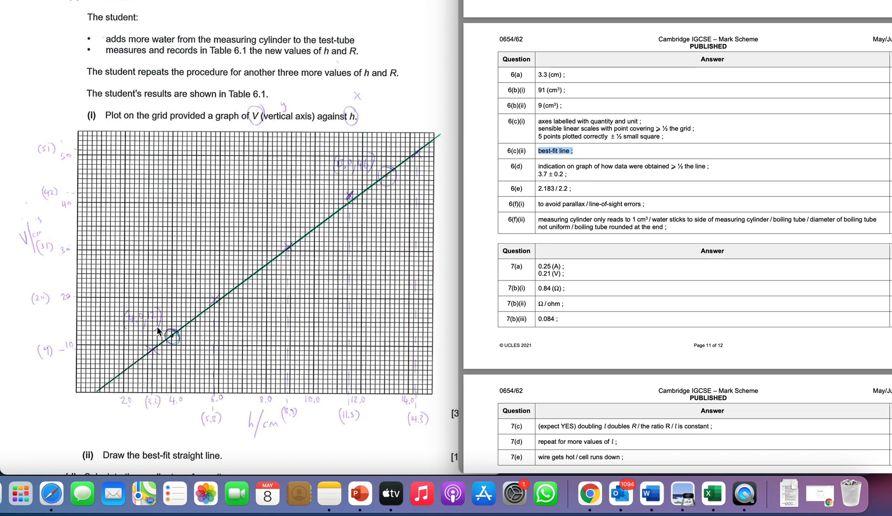
pyautogui.scroll(-3)
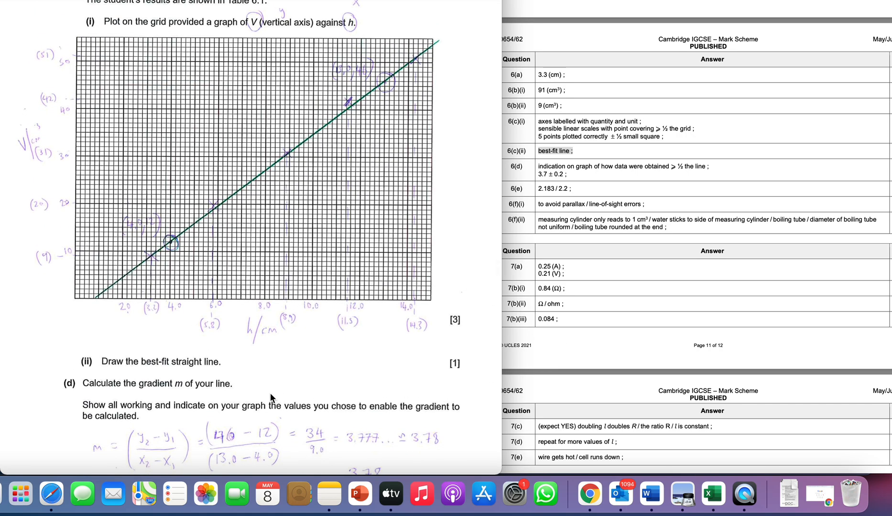
pyautogui.moveTo(190, 394)
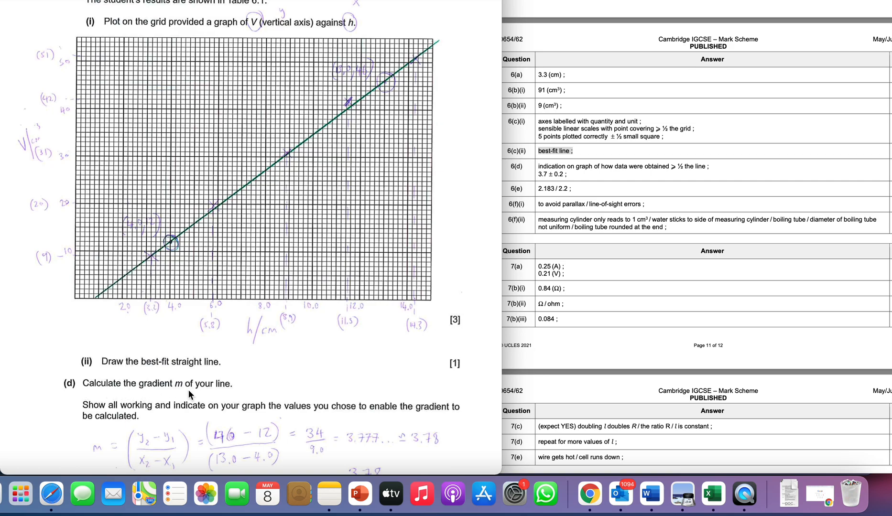
pyautogui.scroll(-3)
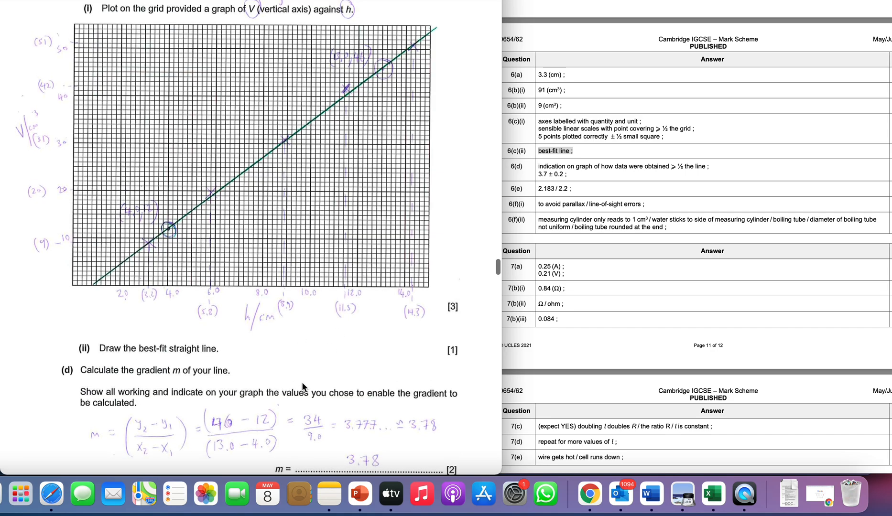
pyautogui.doubleClick(555, 151)
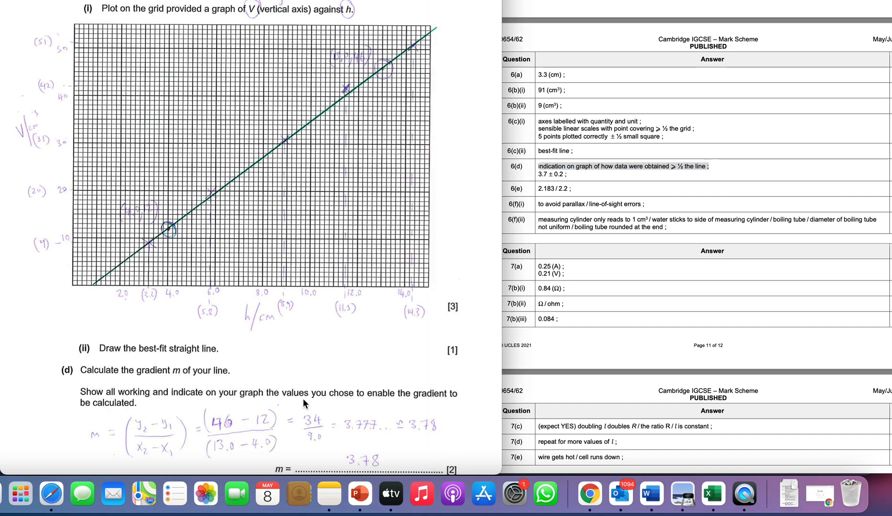
pyautogui.moveTo(382, 136)
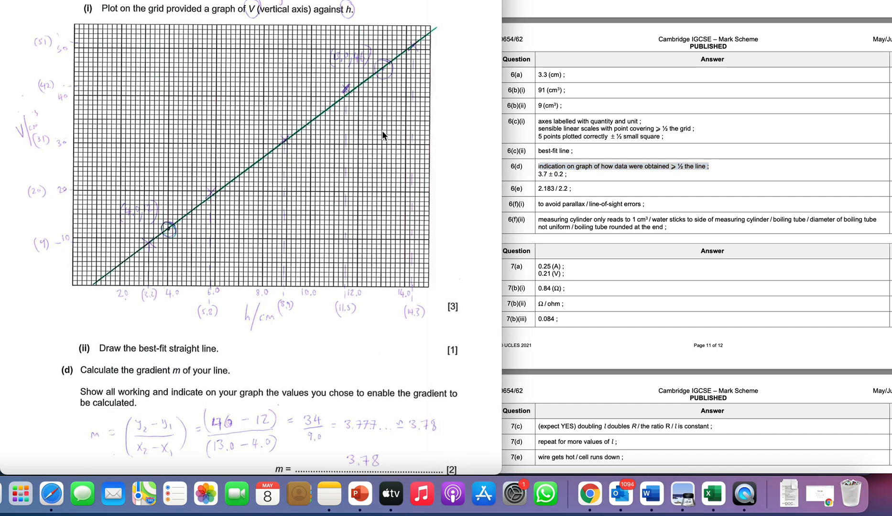
pyautogui.moveTo(215, 210)
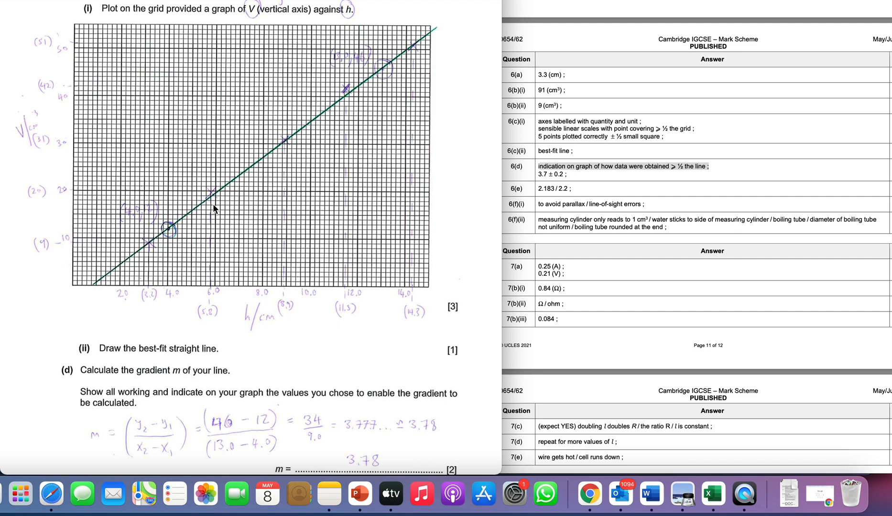
pyautogui.moveTo(172, 231)
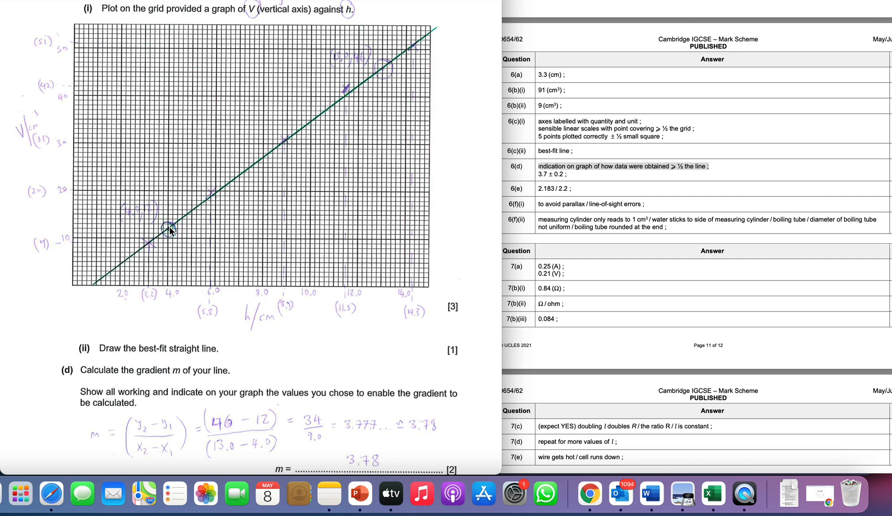
pyautogui.moveTo(404, 60)
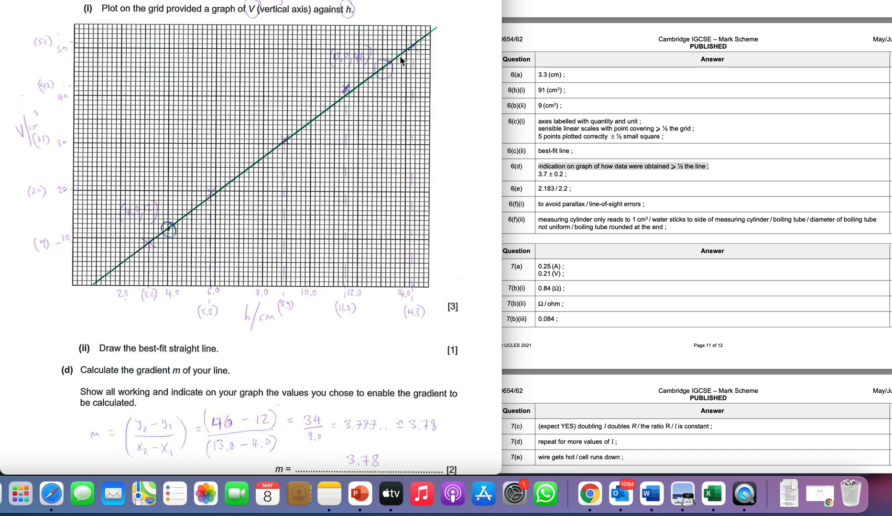
pyautogui.moveTo(378, 68)
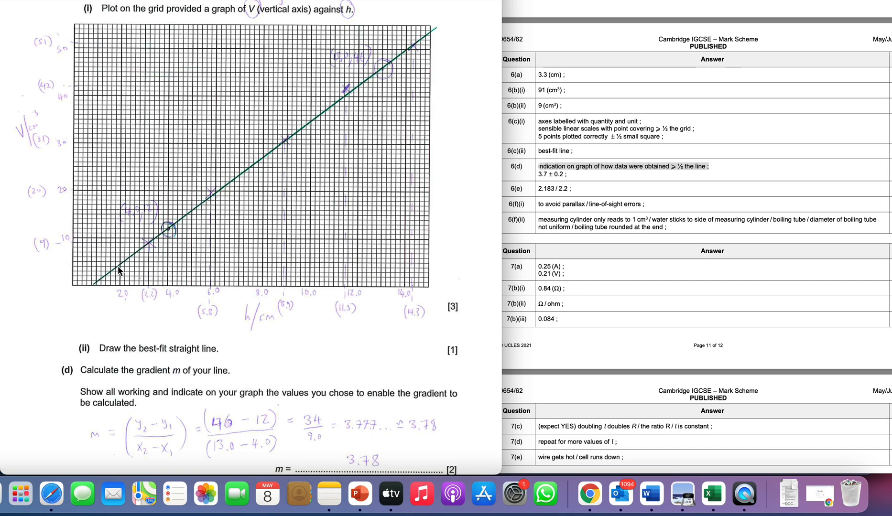
pyautogui.moveTo(159, 252)
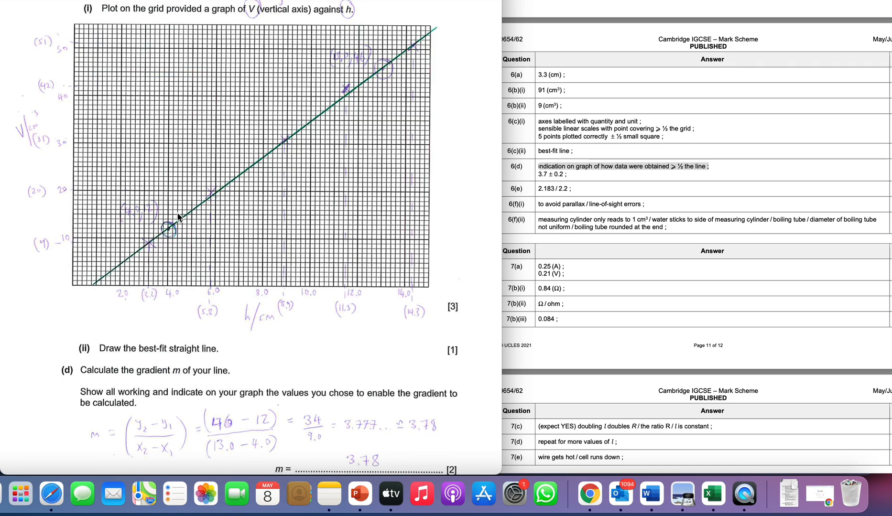
pyautogui.moveTo(196, 256)
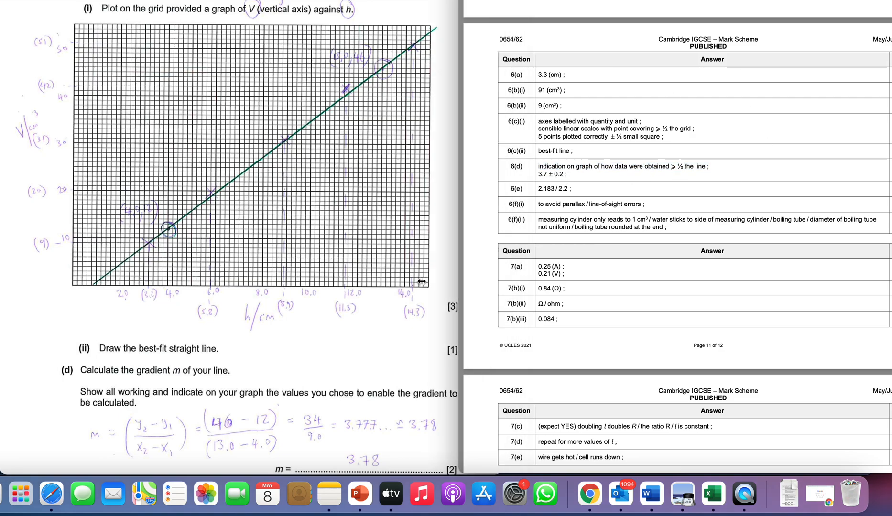
# - Scroll to part (d)'s 3.78 answer and select the 3.7 ± 0.2 gradient range in the mark scheme
pyautogui.scroll(-3)
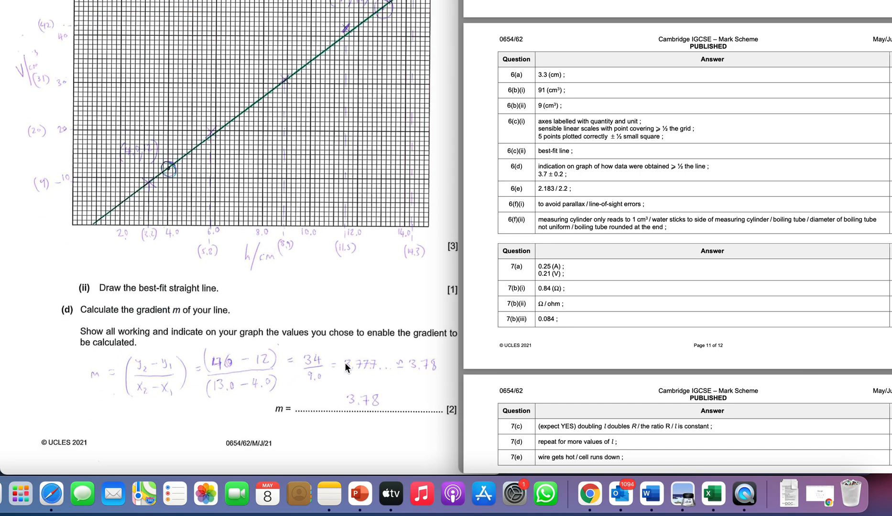
pyautogui.moveTo(352, 394)
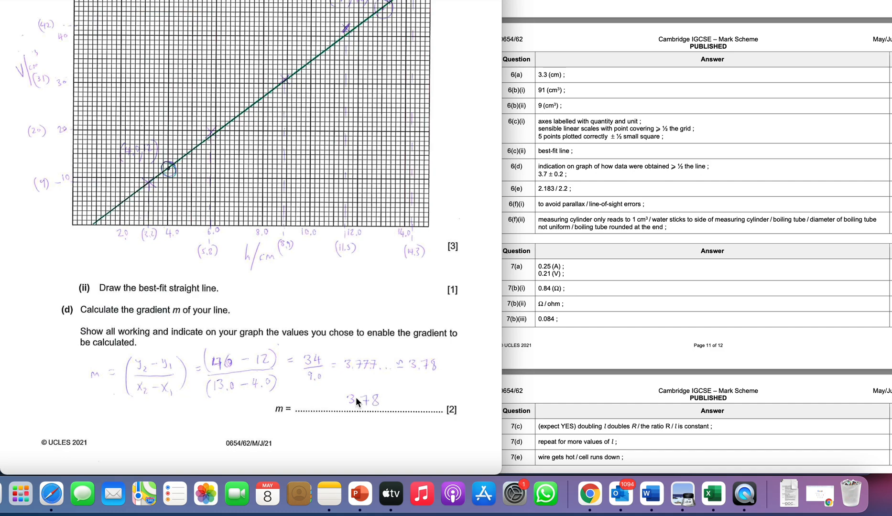
pyautogui.moveTo(613, 321)
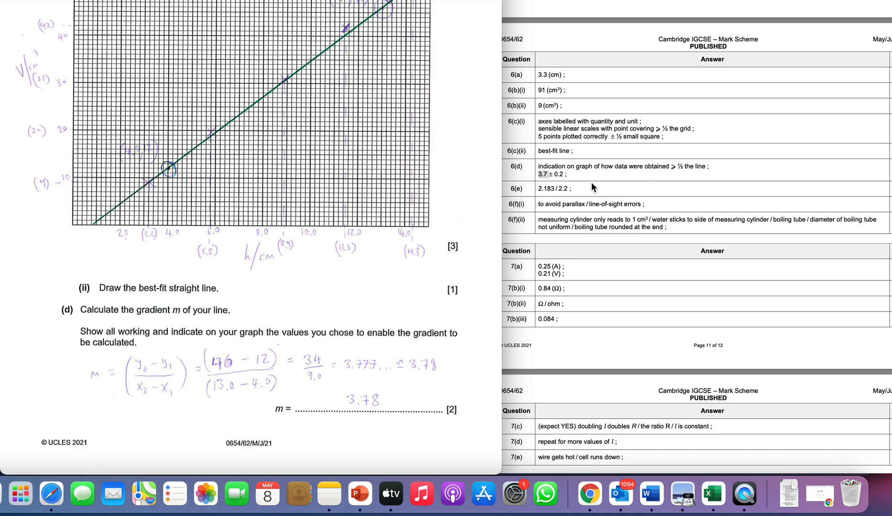
pyautogui.moveTo(580, 181)
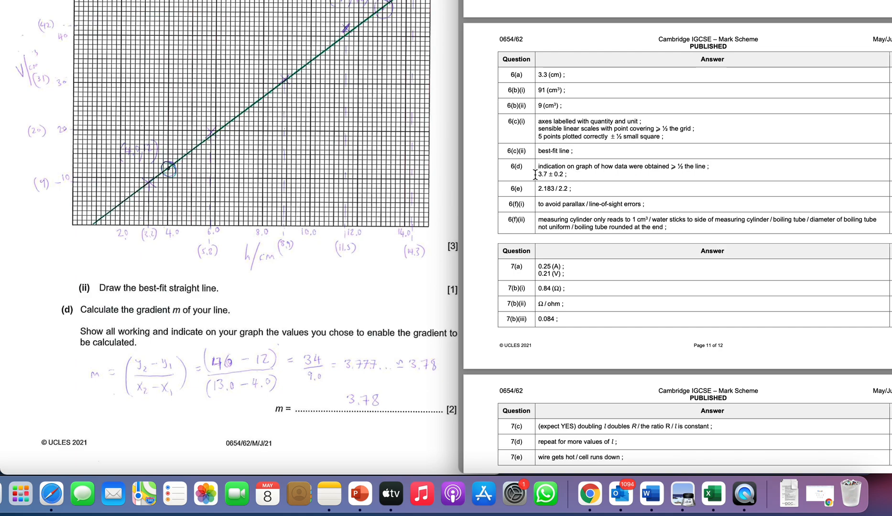
pyautogui.doubleClick(551, 174)
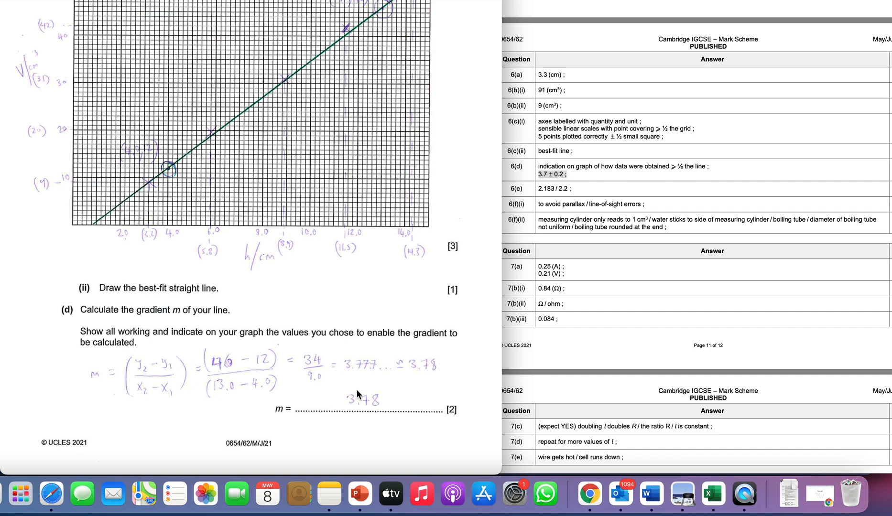
pyautogui.moveTo(375, 294)
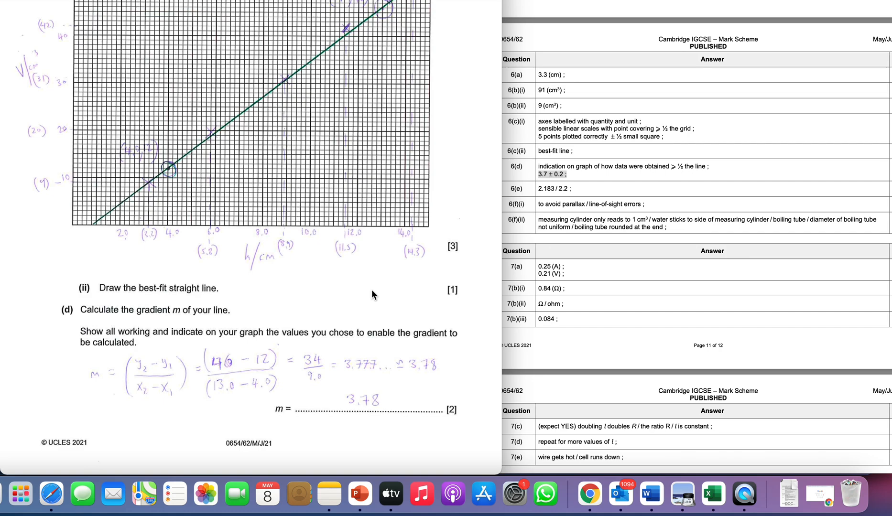
pyautogui.moveTo(372, 420)
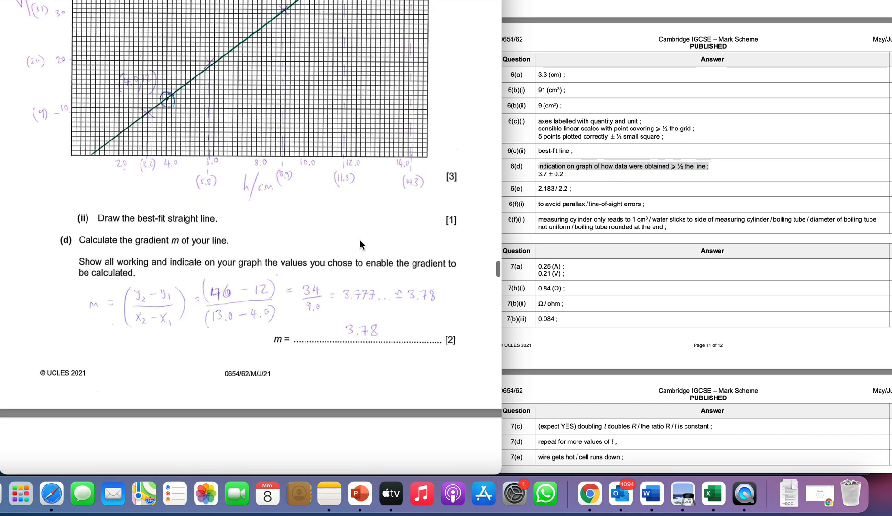
# - Scroll down through parts (e) and (f) to the Fig. 6.1 page with the 3.2 cm water height
pyautogui.scroll(-3)
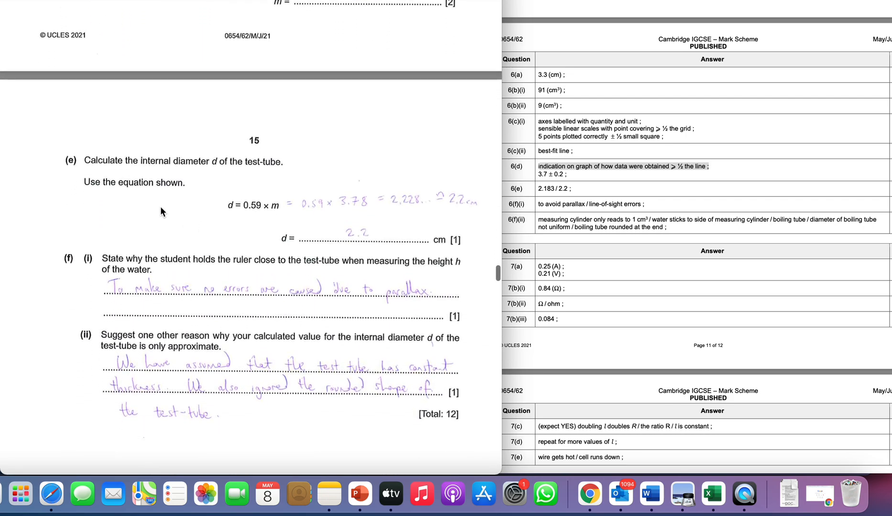
pyautogui.moveTo(300, 216)
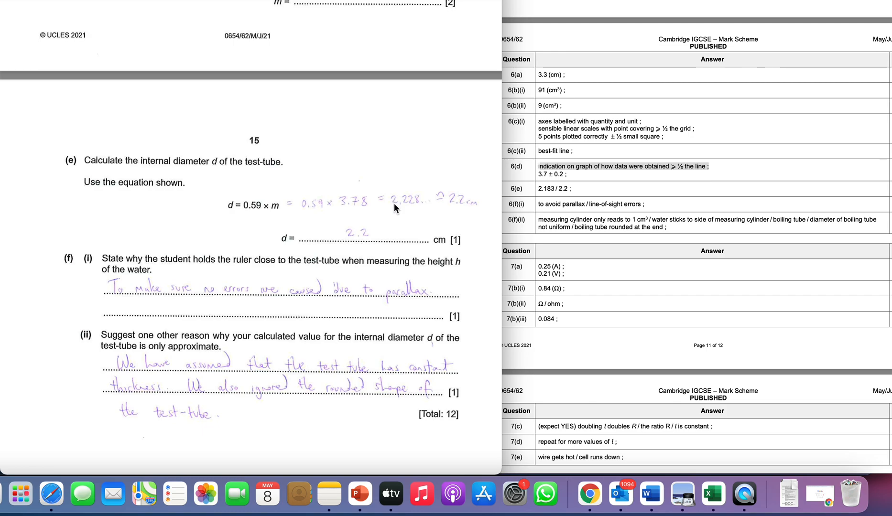
pyautogui.moveTo(421, 210)
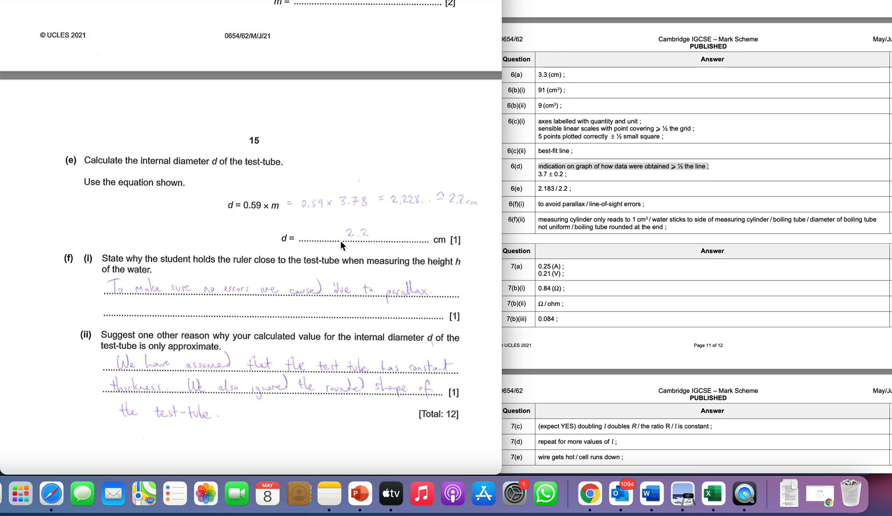
pyautogui.moveTo(384, 238)
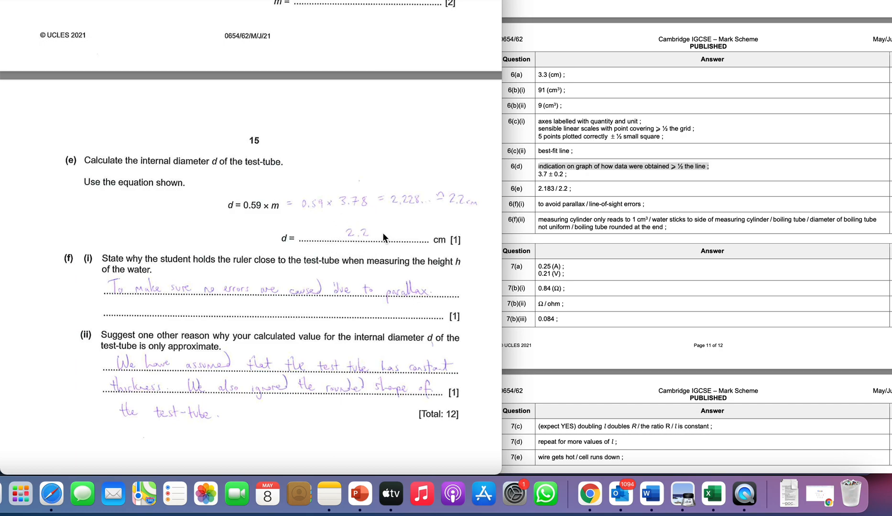
pyautogui.moveTo(367, 245)
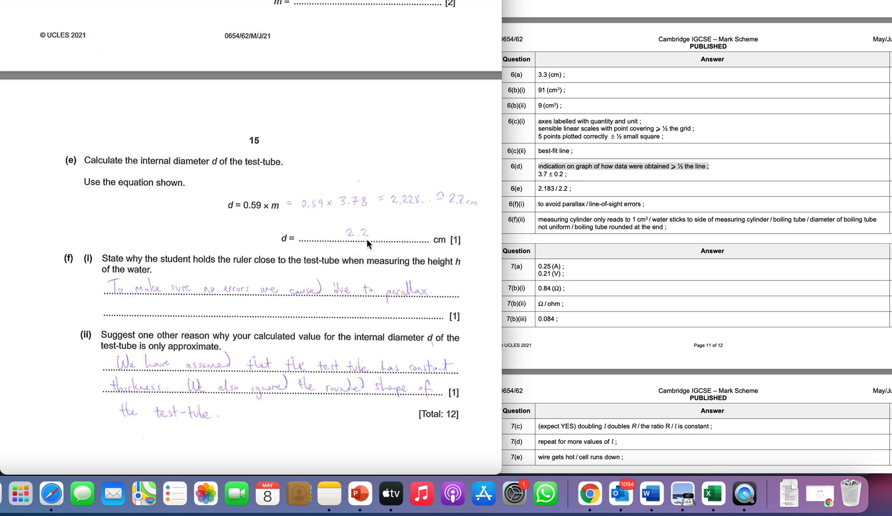
pyautogui.moveTo(363, 249)
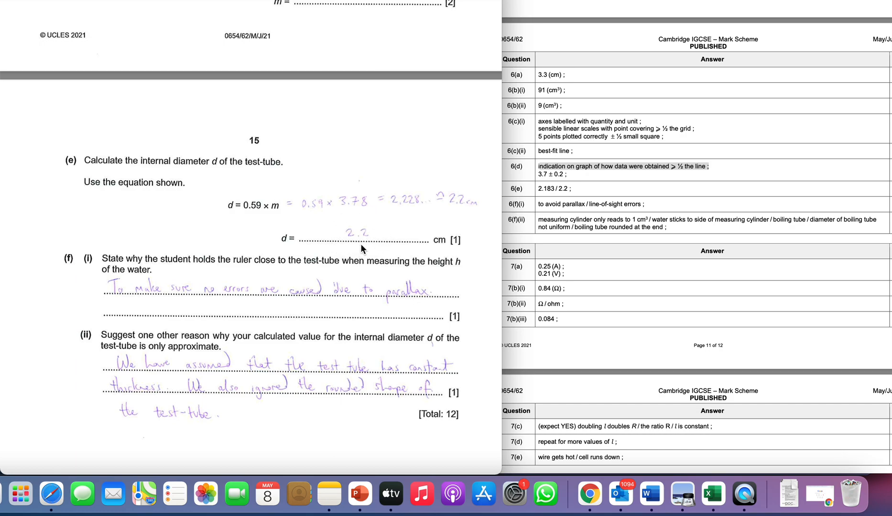
pyautogui.moveTo(448, 334)
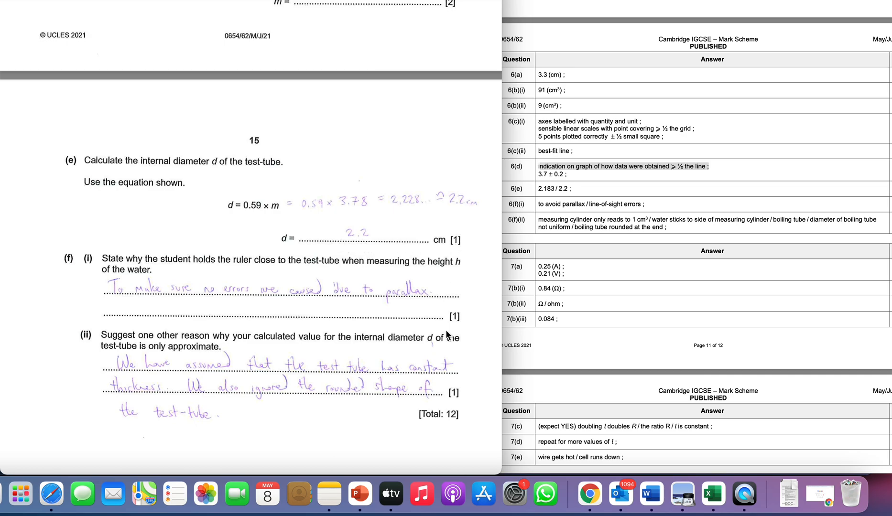
pyautogui.moveTo(420, 314)
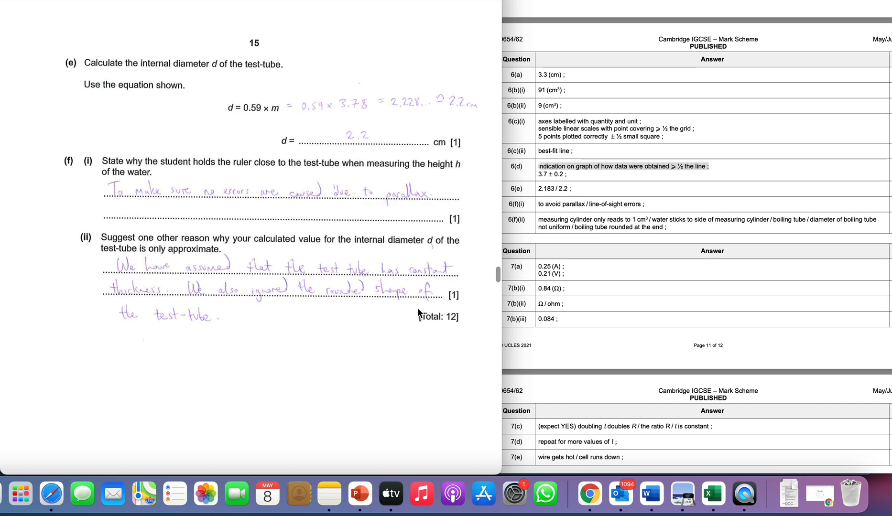
pyautogui.scroll(-3)
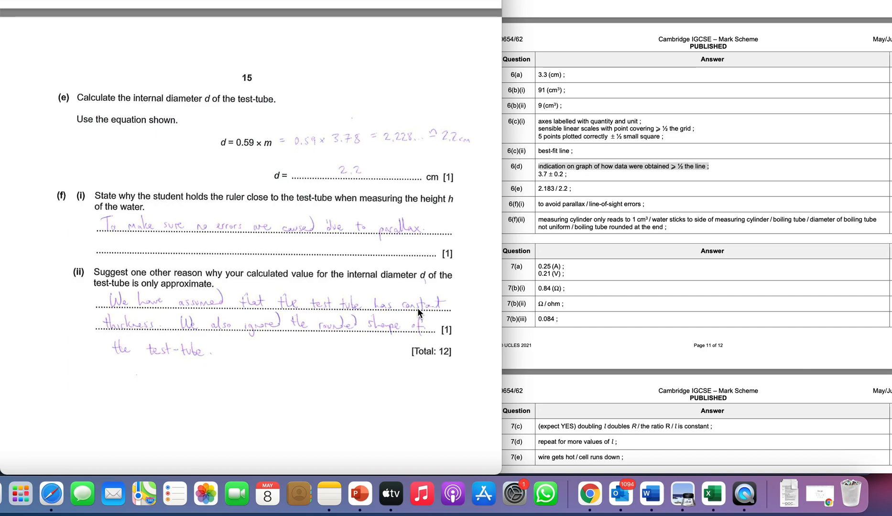
pyautogui.moveTo(236, 329)
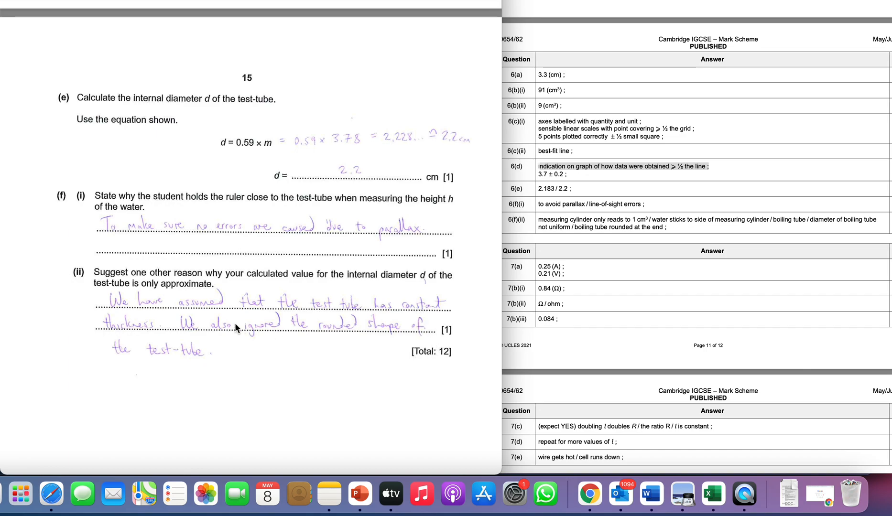
pyautogui.moveTo(232, 278)
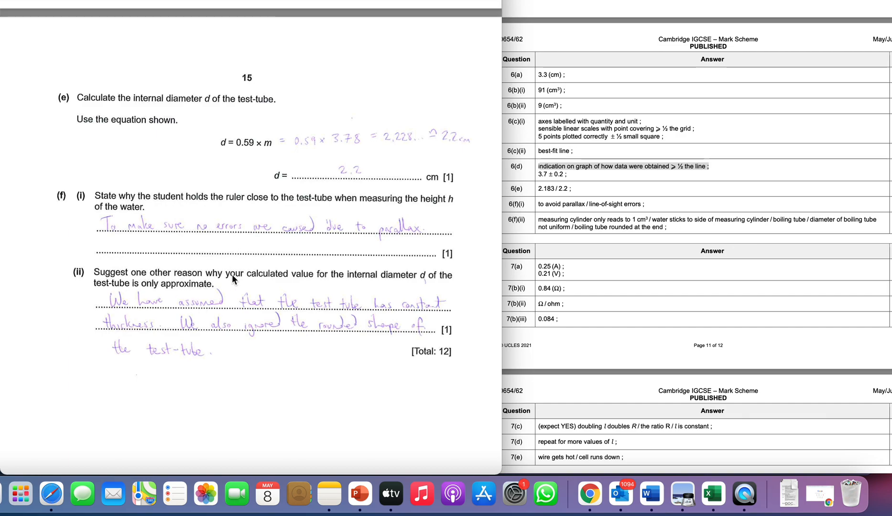
pyautogui.moveTo(365, 266)
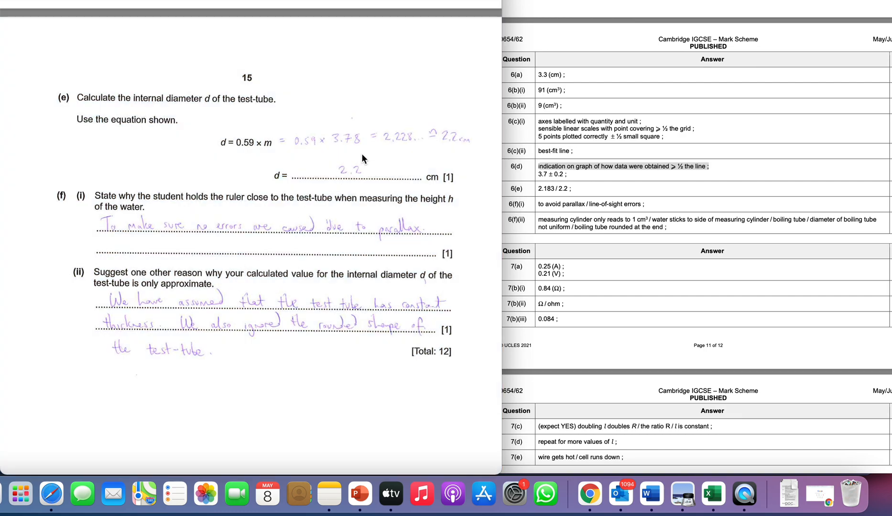
pyautogui.moveTo(431, 270)
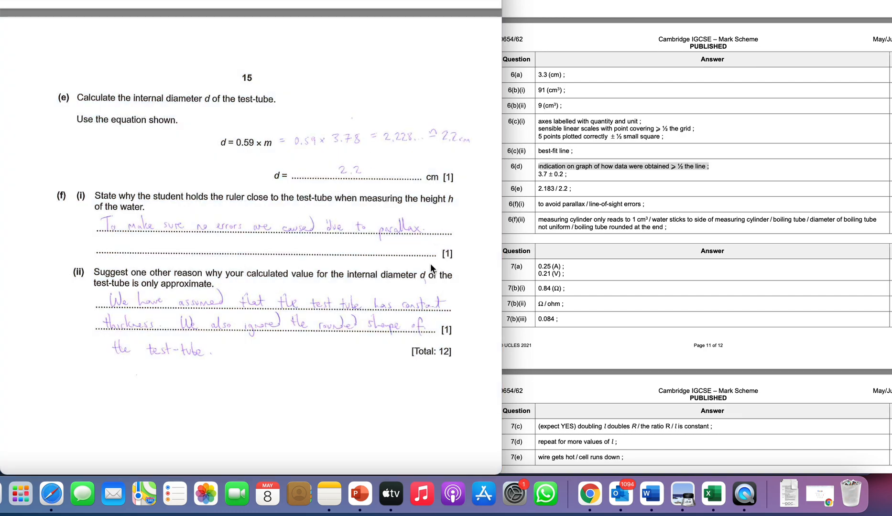
pyautogui.scroll(-3)
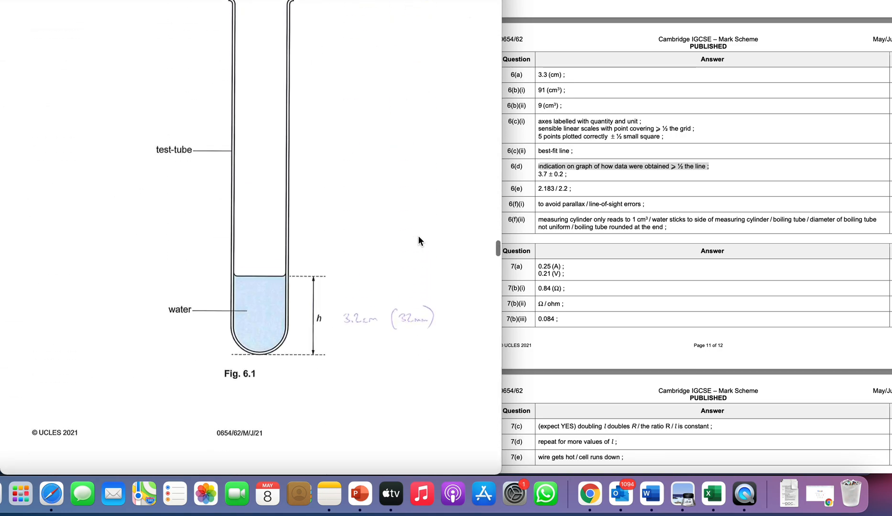
# - Scroll so the whole Fig. 6.1 test-tube drawing and measuring-cylinder instructions are visible
pyautogui.scroll(-3)
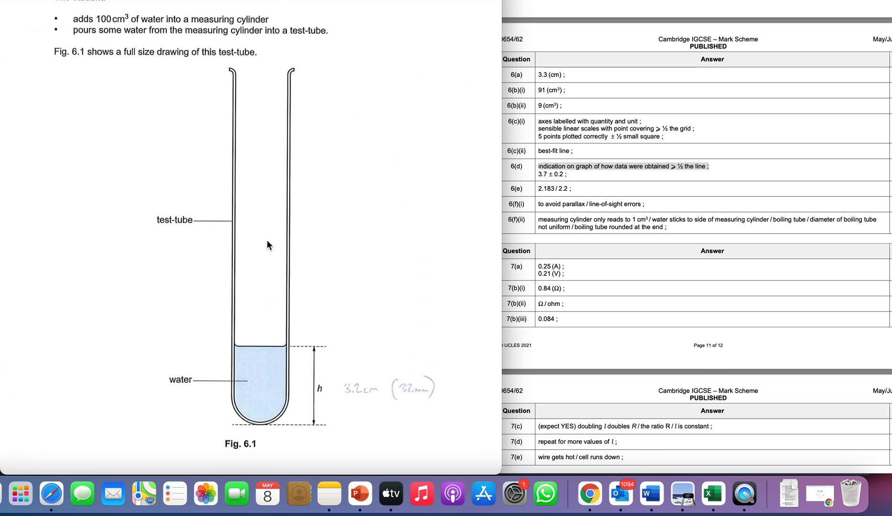
pyautogui.moveTo(271, 188)
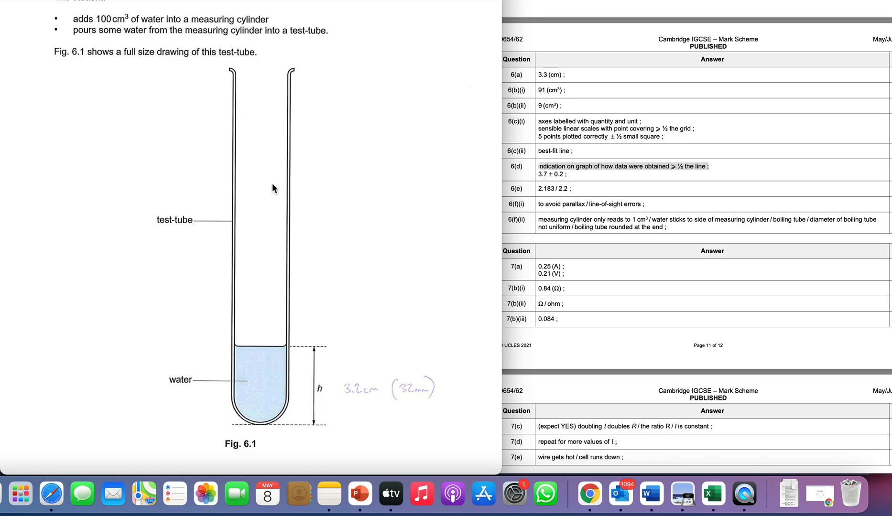
pyautogui.moveTo(226, 154)
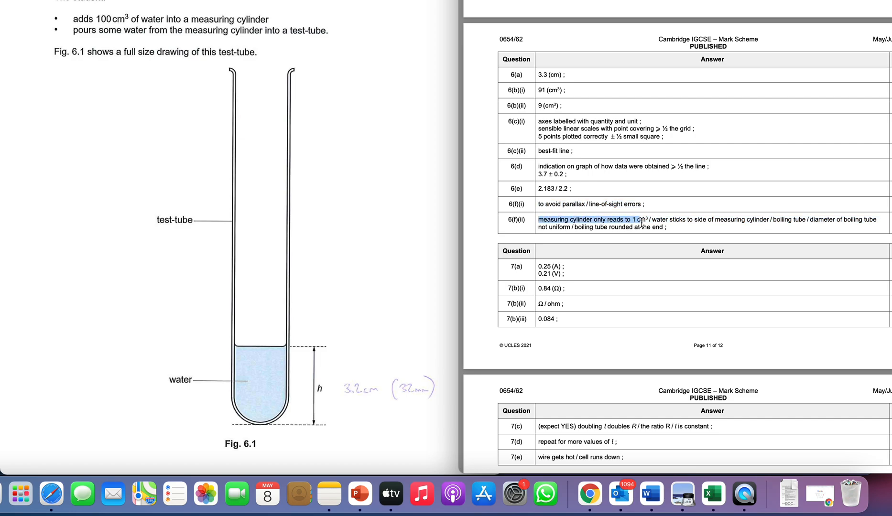
# - Scroll to Fig. 6.2 and highlight 'water sticks to side of measuring cylinder' in row 6(f)(ii)
pyautogui.scroll(-3)
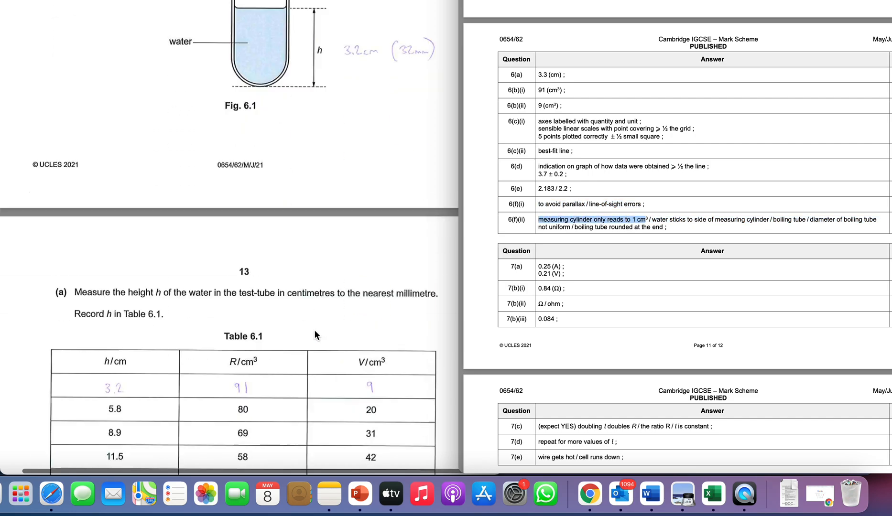
pyautogui.scroll(-3)
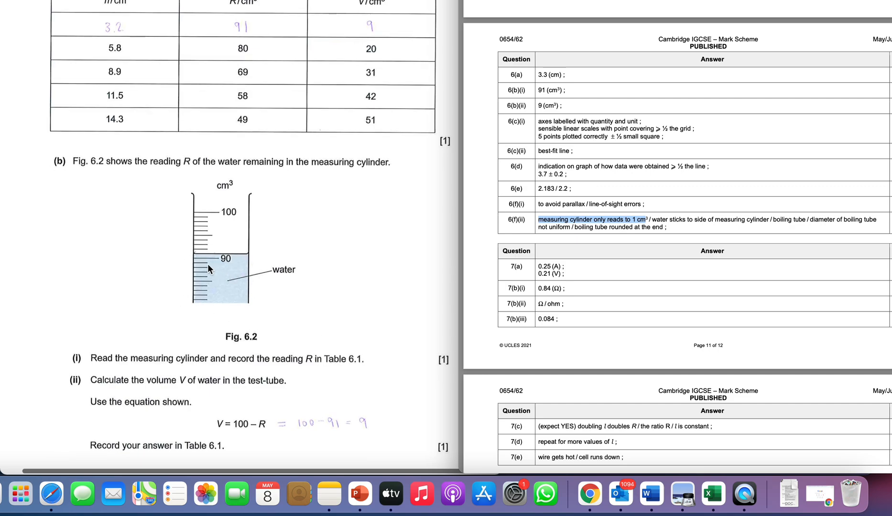
pyautogui.moveTo(211, 256)
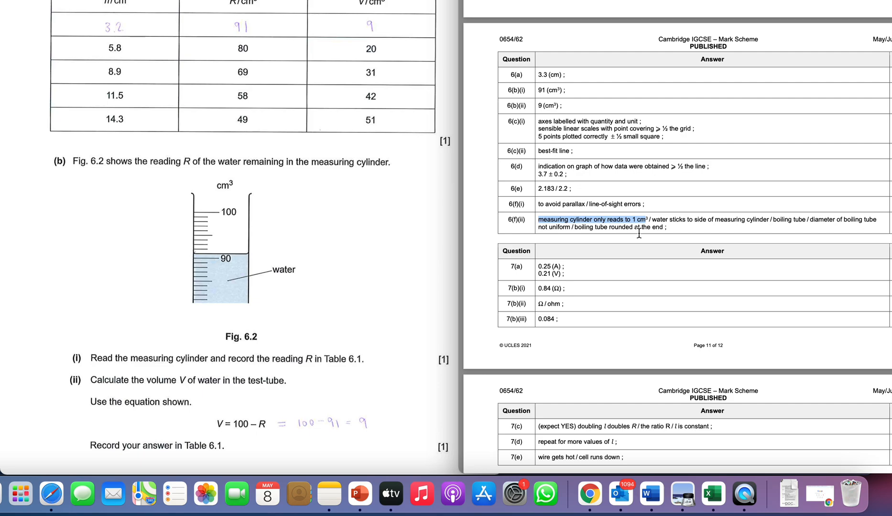
pyautogui.moveTo(638, 232)
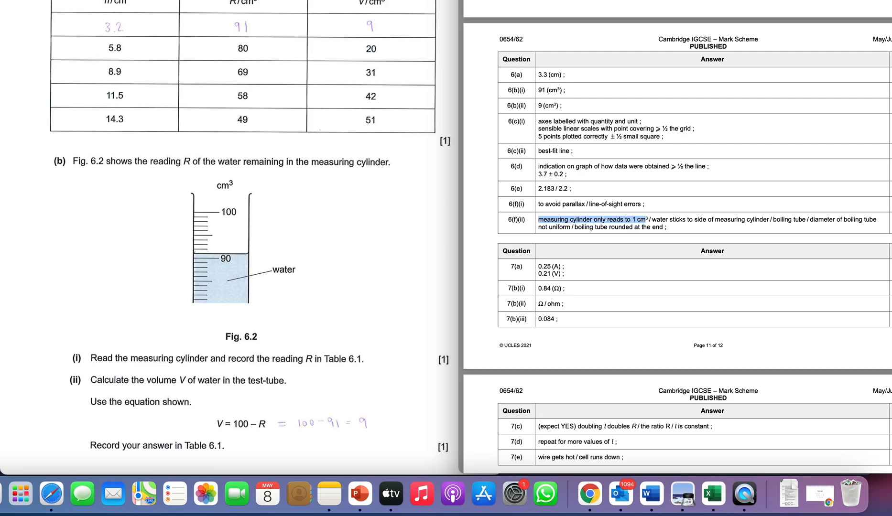
pyautogui.moveTo(254, 246)
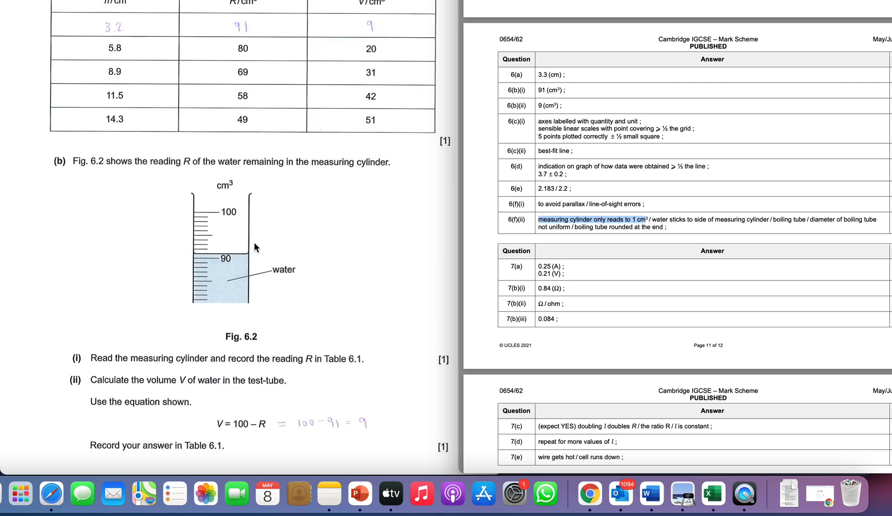
pyautogui.moveTo(231, 263)
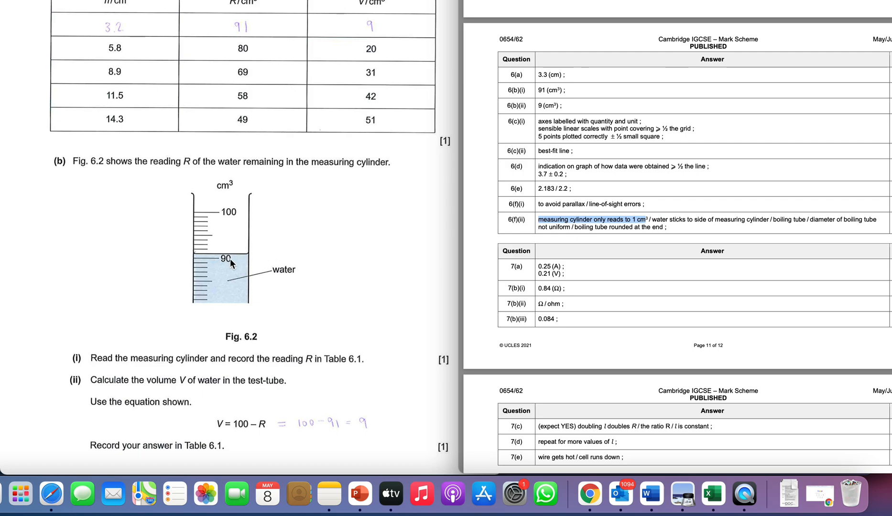
pyautogui.moveTo(245, 262)
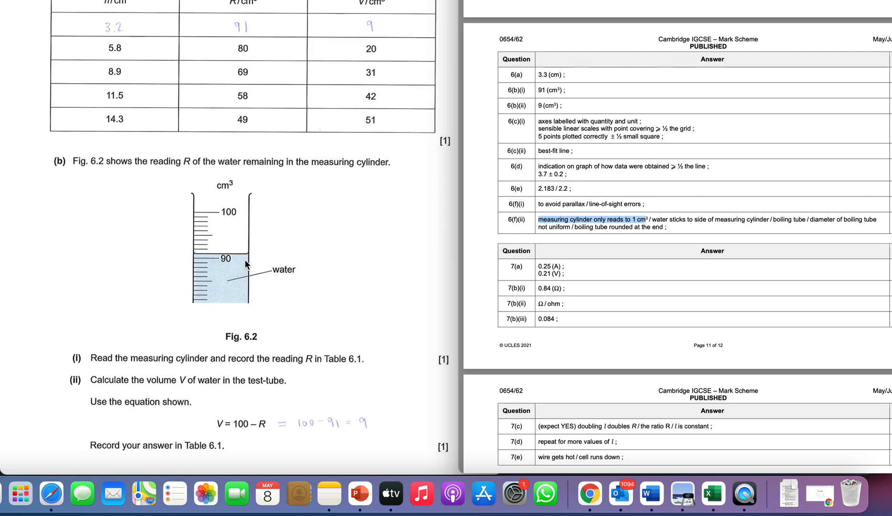
pyautogui.moveTo(294, 283)
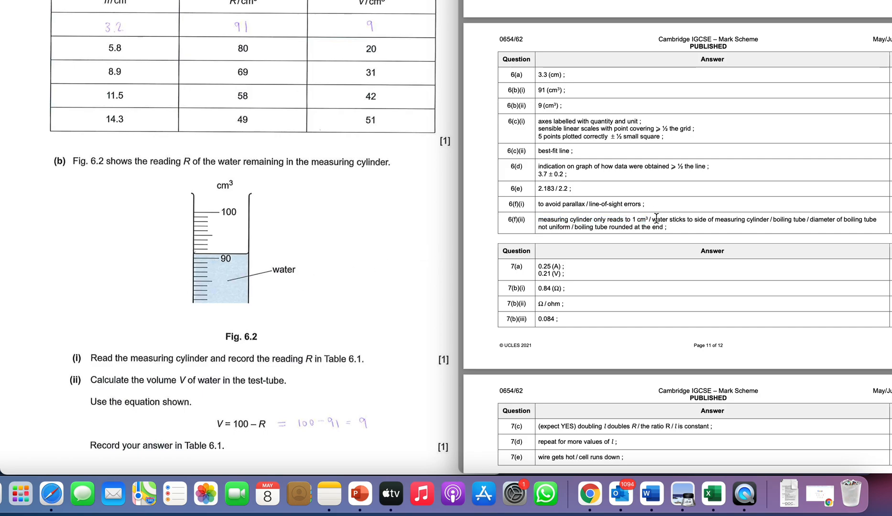
pyautogui.moveTo(656, 220); pyautogui.dragTo(765, 220)
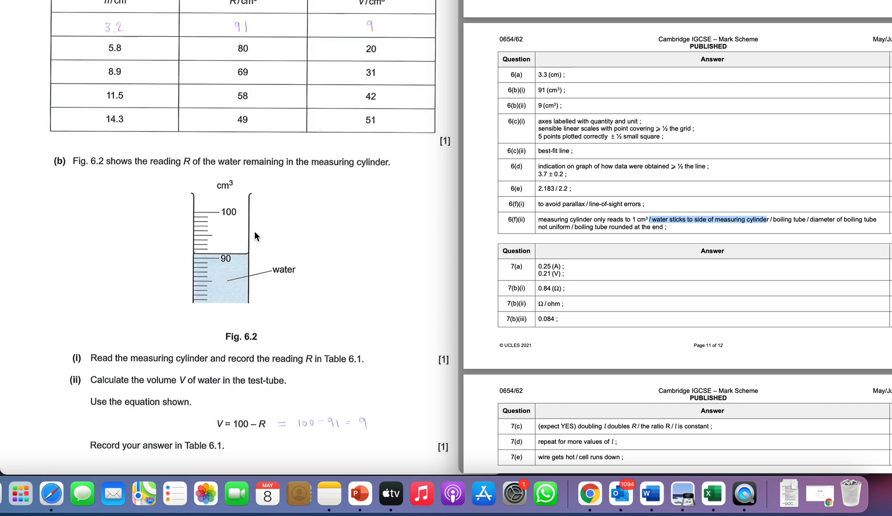
pyautogui.moveTo(287, 251)
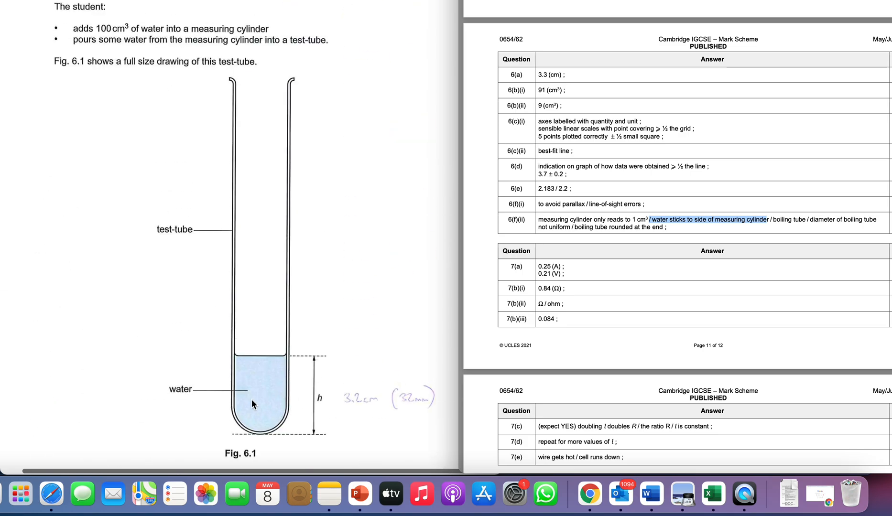
# - Scroll between Fig. 6.1 and Fig. 6.2 and highlight 'not uniform' in the 6(f)(ii) mark scheme row
pyautogui.scroll(-3)
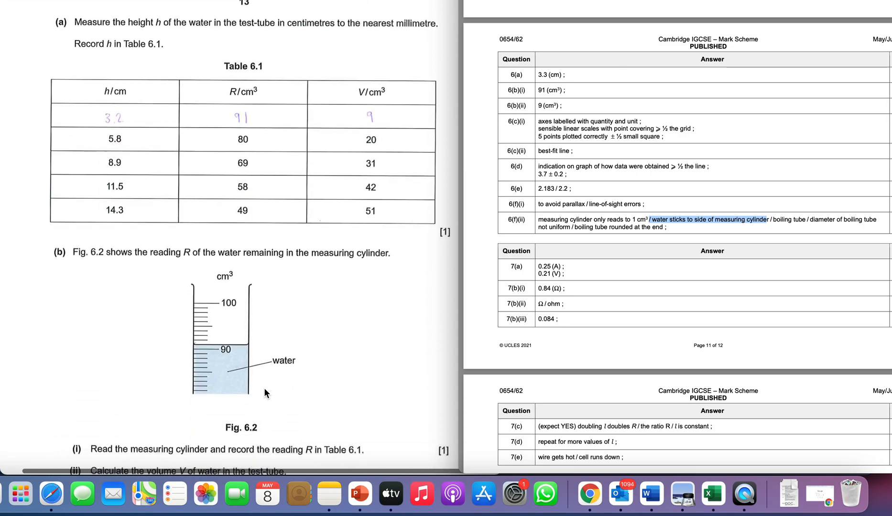
pyautogui.scroll(-3)
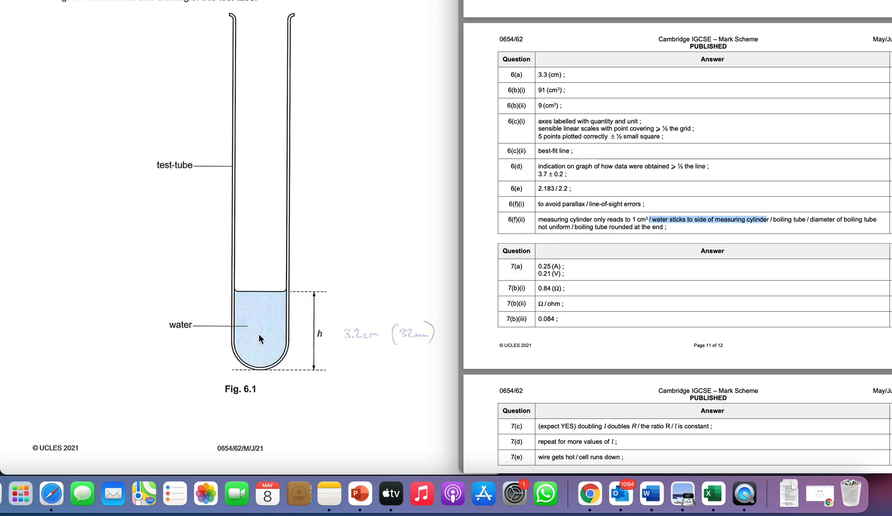
pyautogui.scroll(-3)
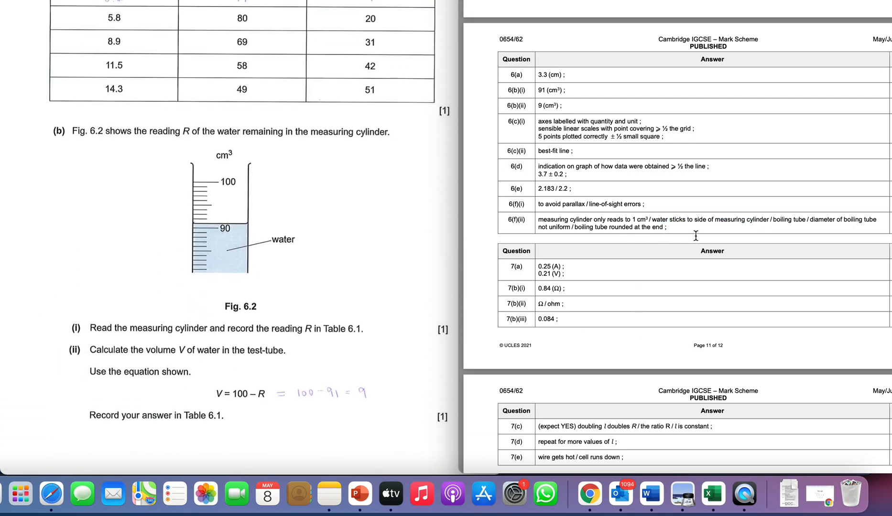
pyautogui.moveTo(806, 221)
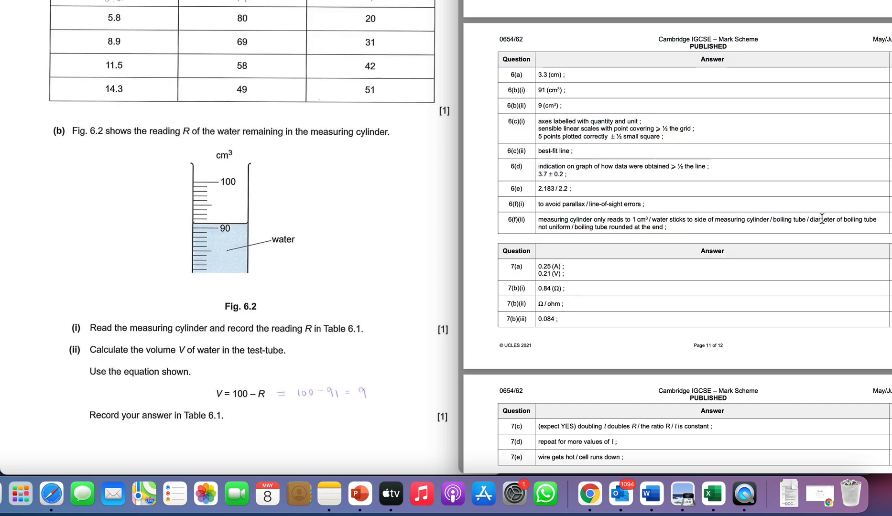
pyautogui.moveTo(812, 220); pyautogui.dragTo(878, 220)
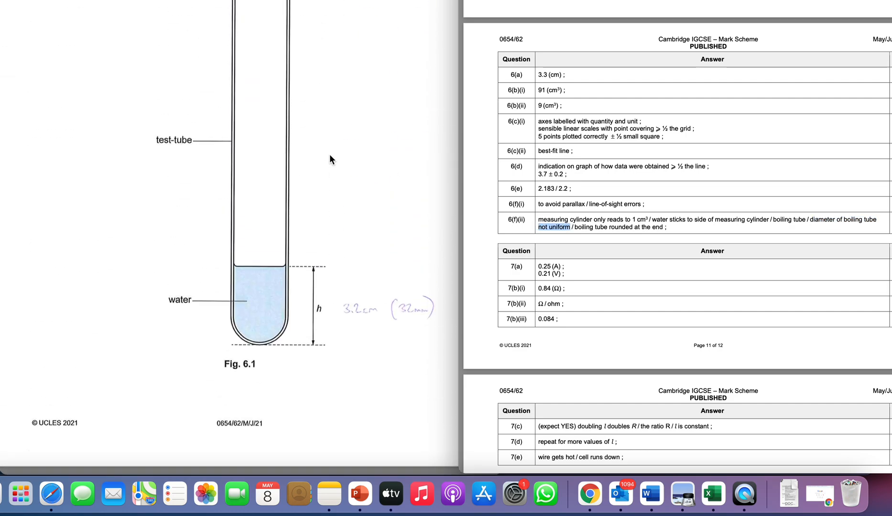
# - Scroll down to the handwritten (f)(ii) answer about constant thickness and rounded shape
pyautogui.scroll(-3)
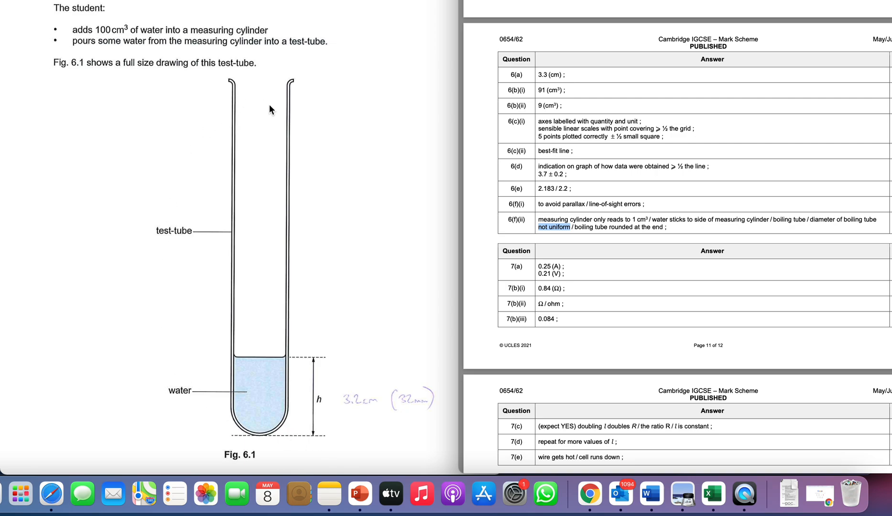
pyautogui.moveTo(289, 286)
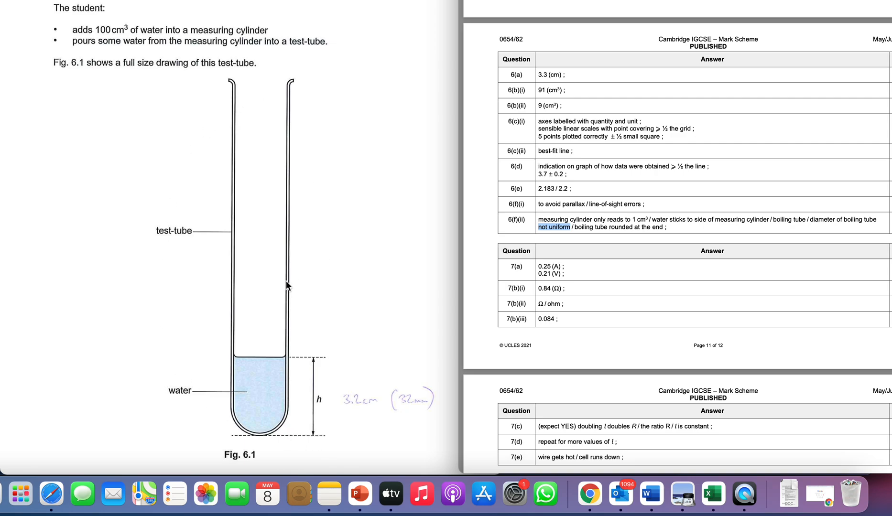
pyautogui.moveTo(286, 242)
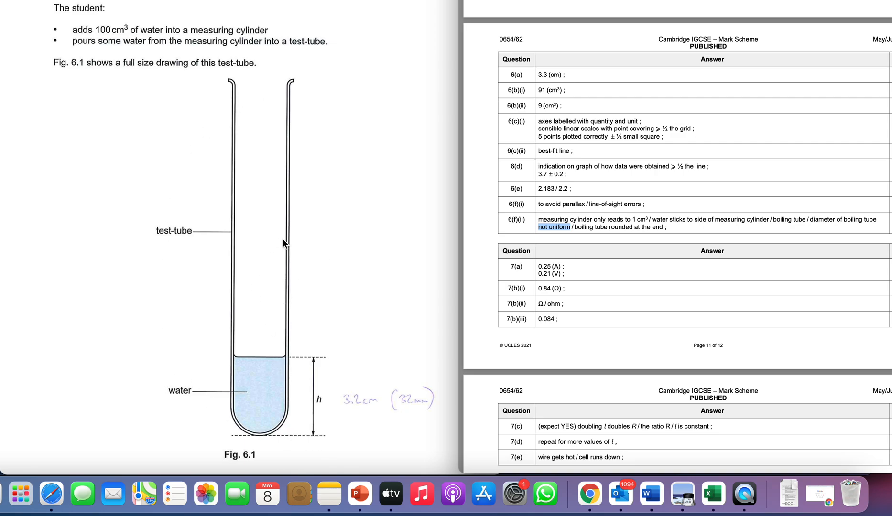
pyautogui.moveTo(276, 292)
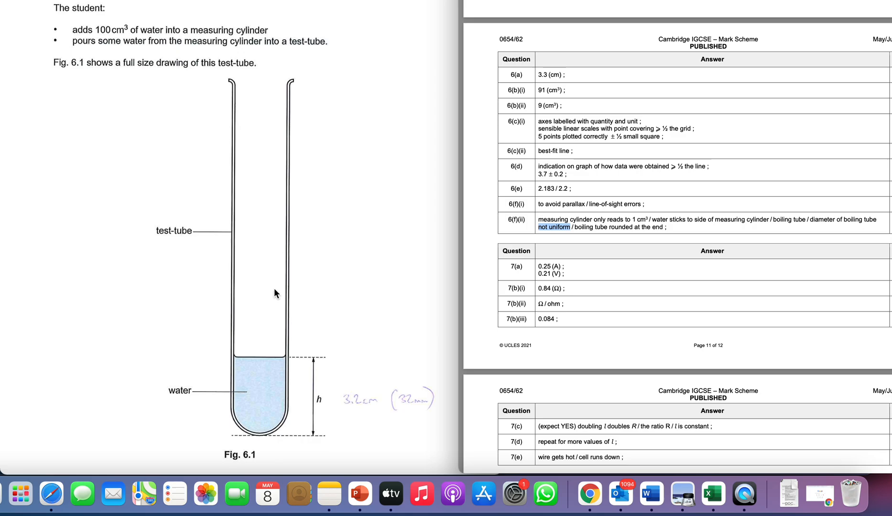
pyautogui.scroll(-3)
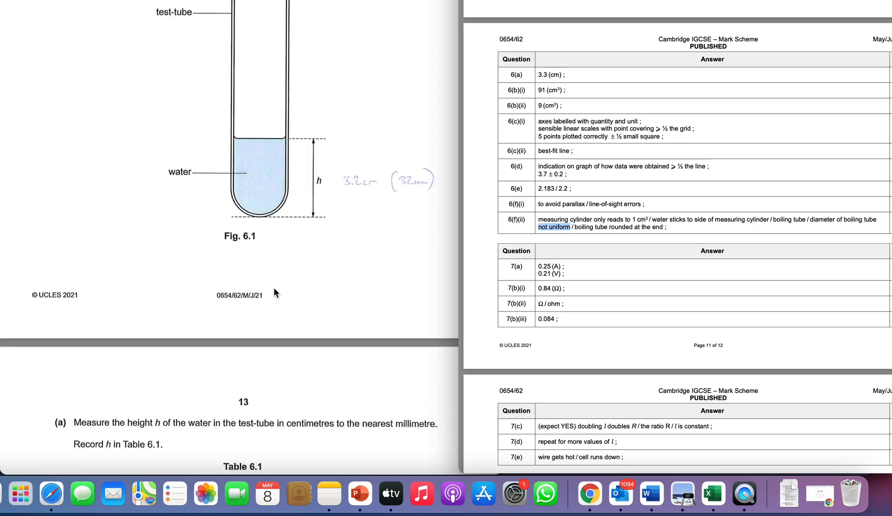
pyautogui.scroll(-3)
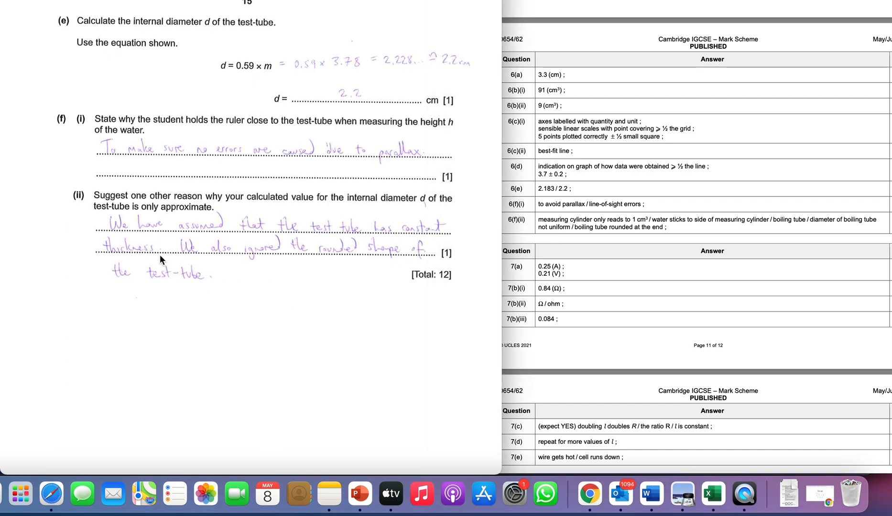
pyautogui.moveTo(163, 253)
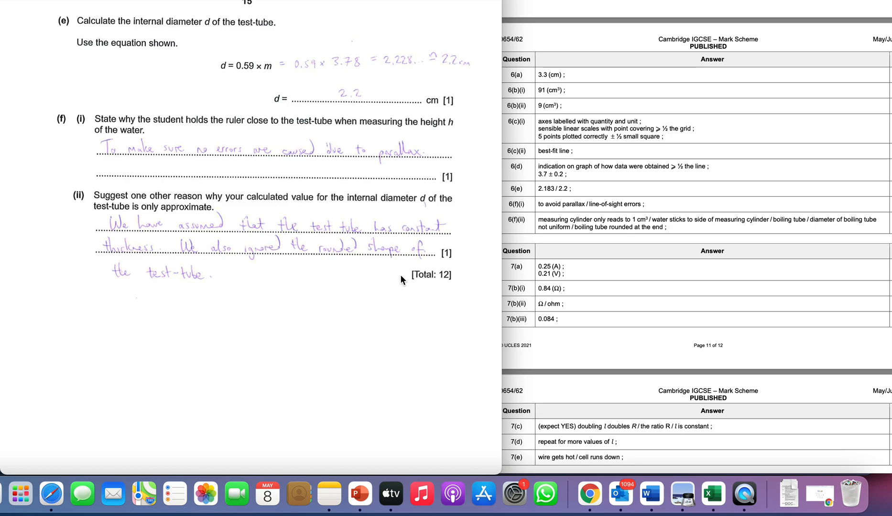
pyautogui.moveTo(393, 230)
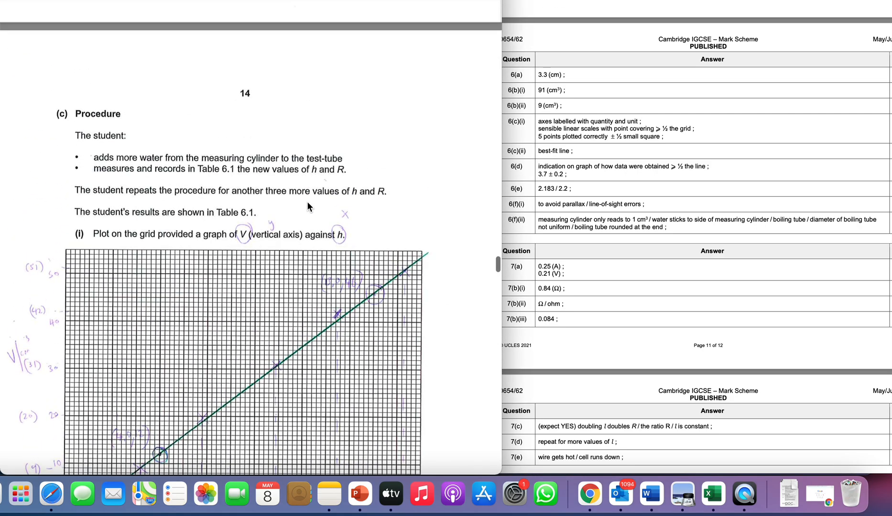
pyautogui.scroll(-3)
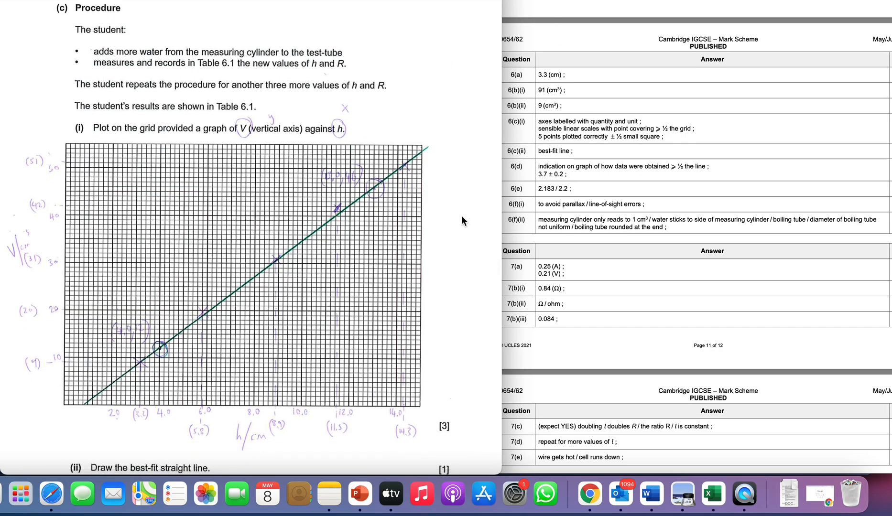
pyautogui.moveTo(650, 223)
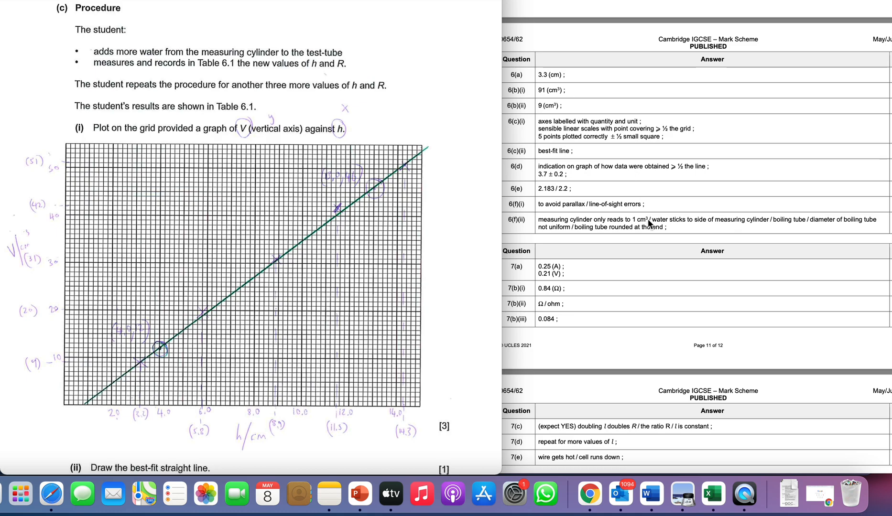